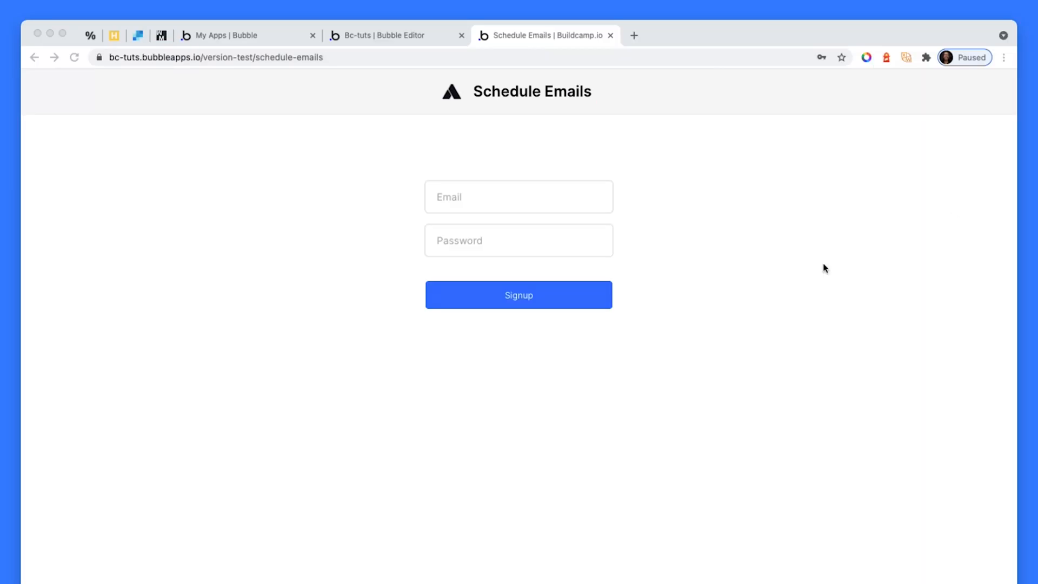
mouse_move(392, 44)
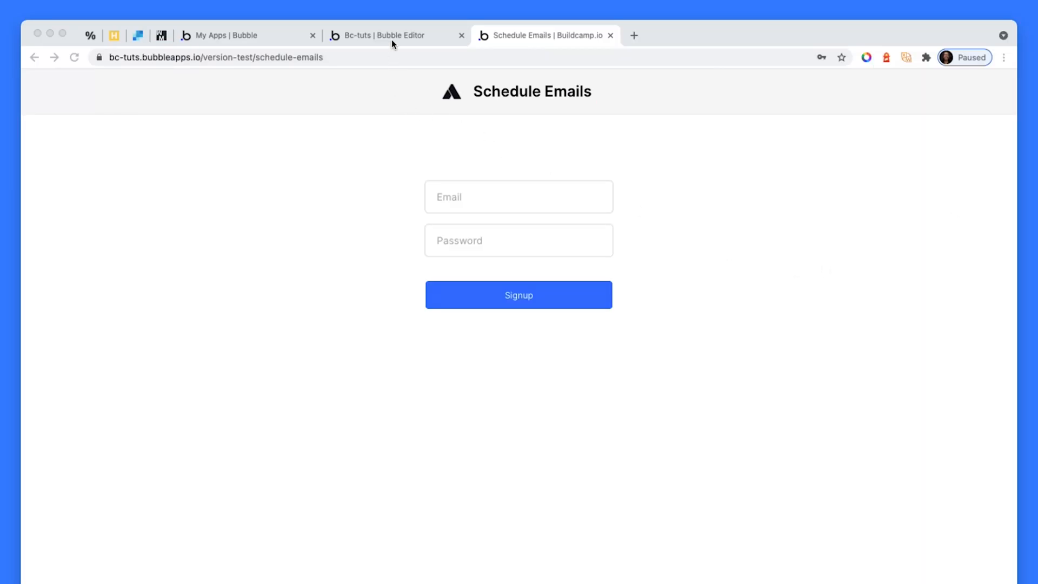
- Review the signup workflow's sign-up, trial-email and downgrade scheduling, and ID-saving steps
click(389, 35)
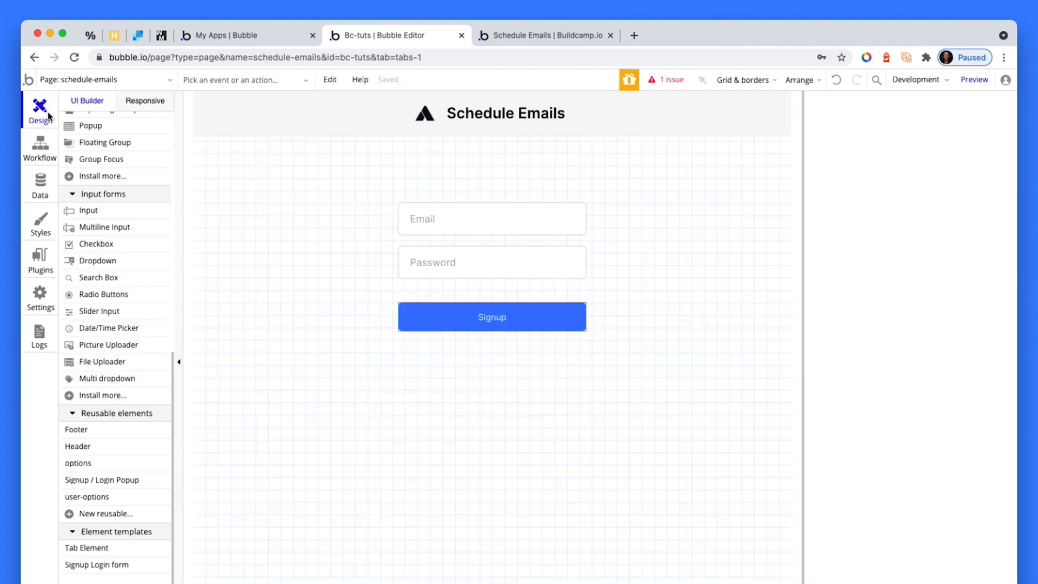
click(491, 316)
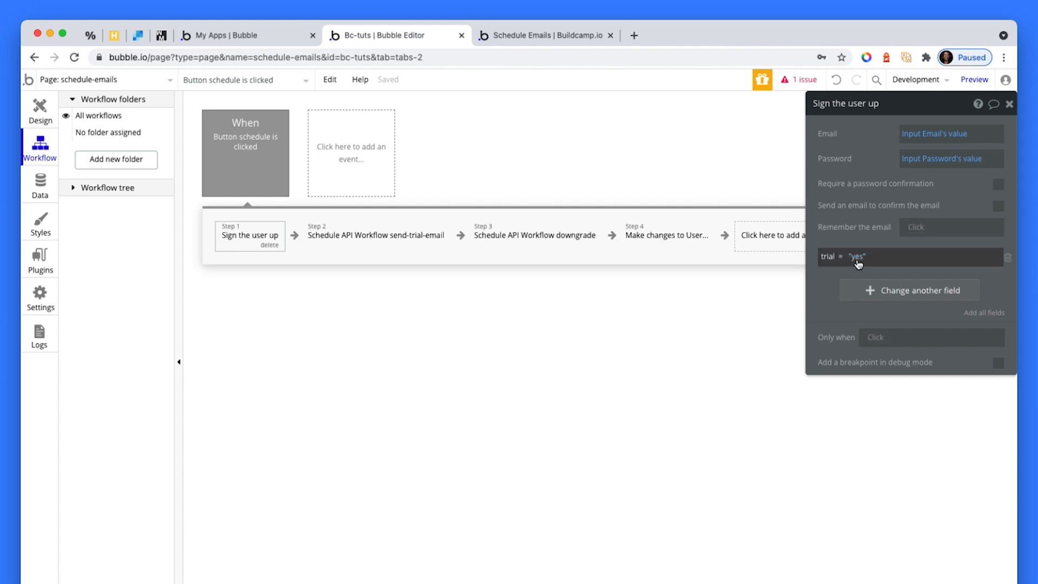
mouse_move(858, 264)
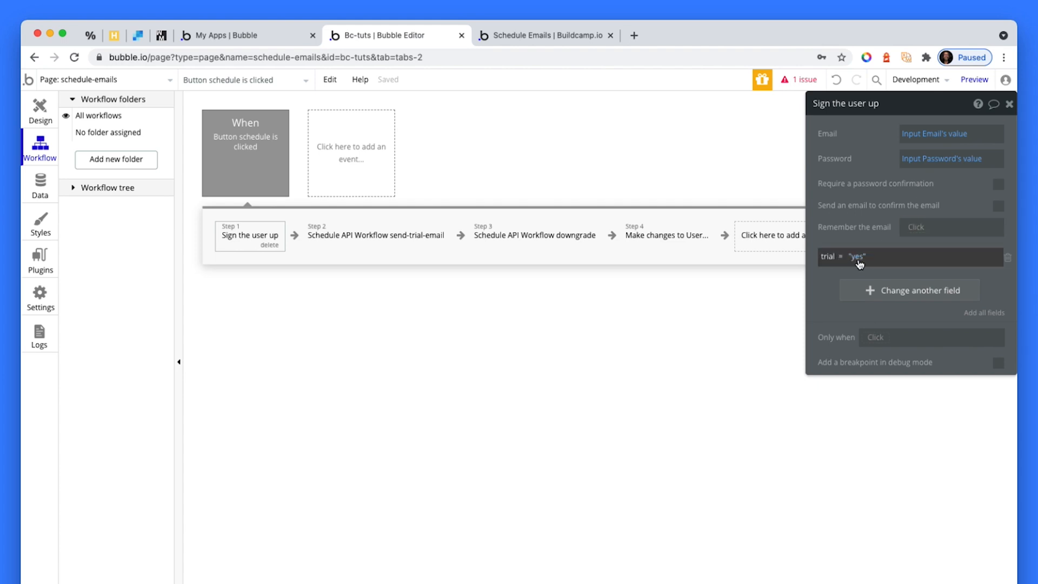
click(375, 235)
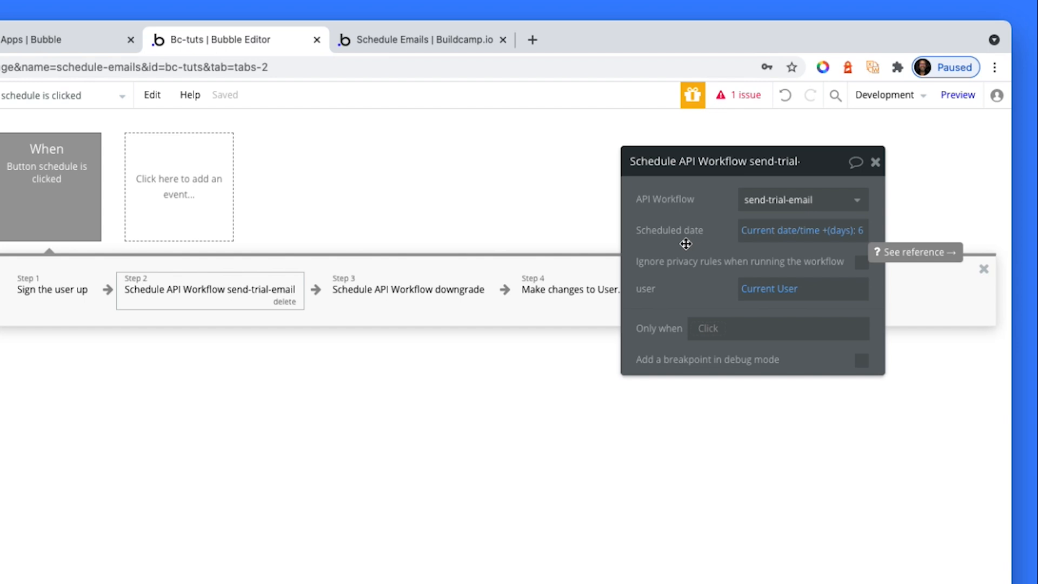
mouse_move(768, 291)
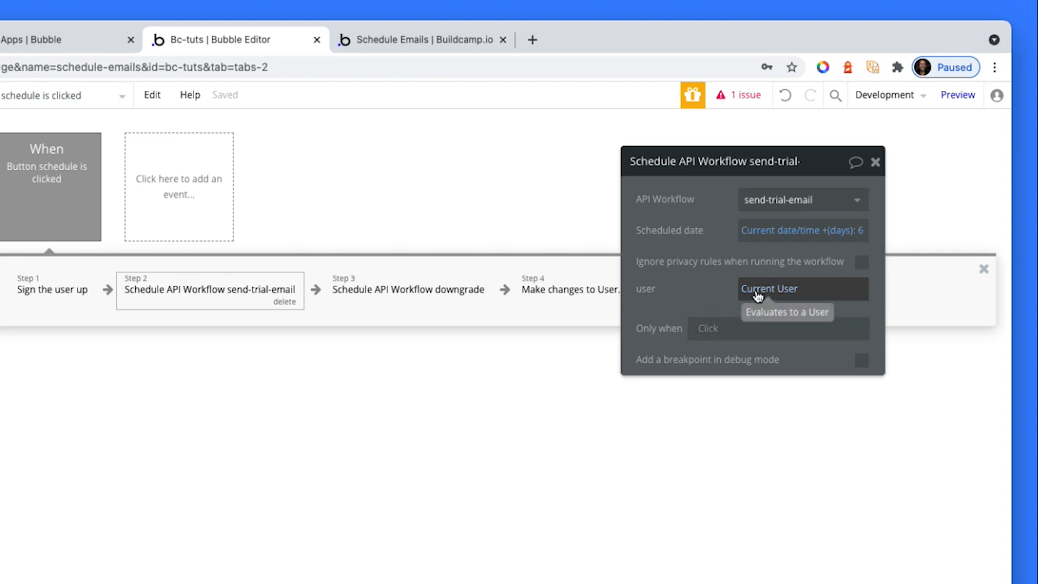
click(408, 289)
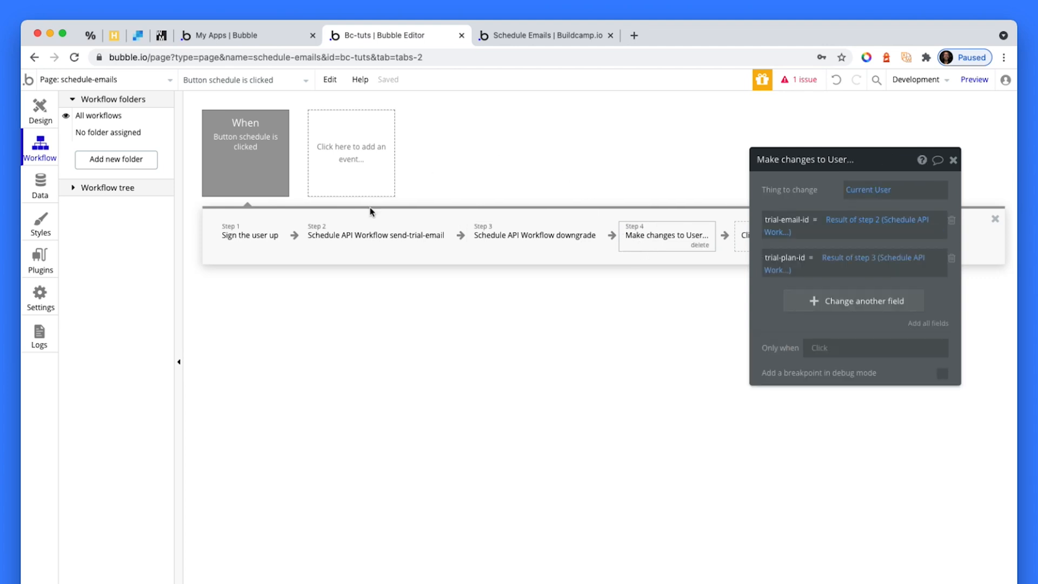
mouse_move(534, 235)
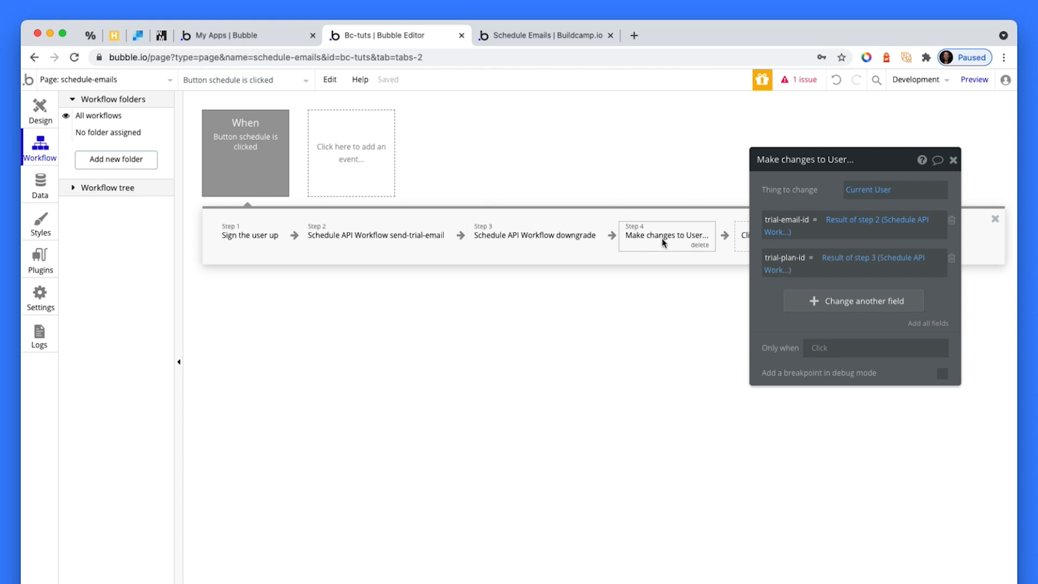
- Check the User type's trial, trial-email-id and trial-plan-id fields, then return to the signup page
click(39, 185)
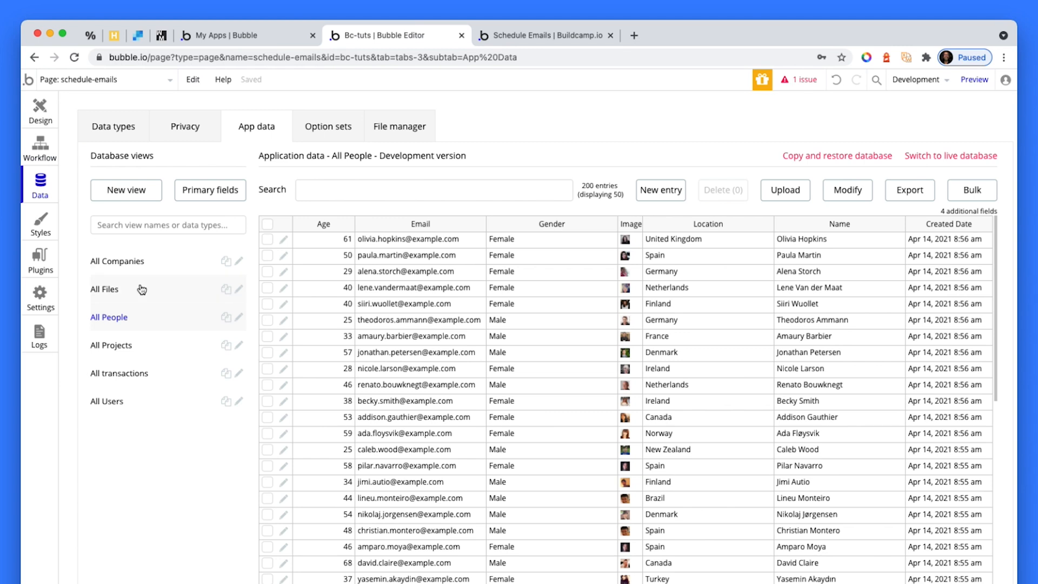
click(113, 126)
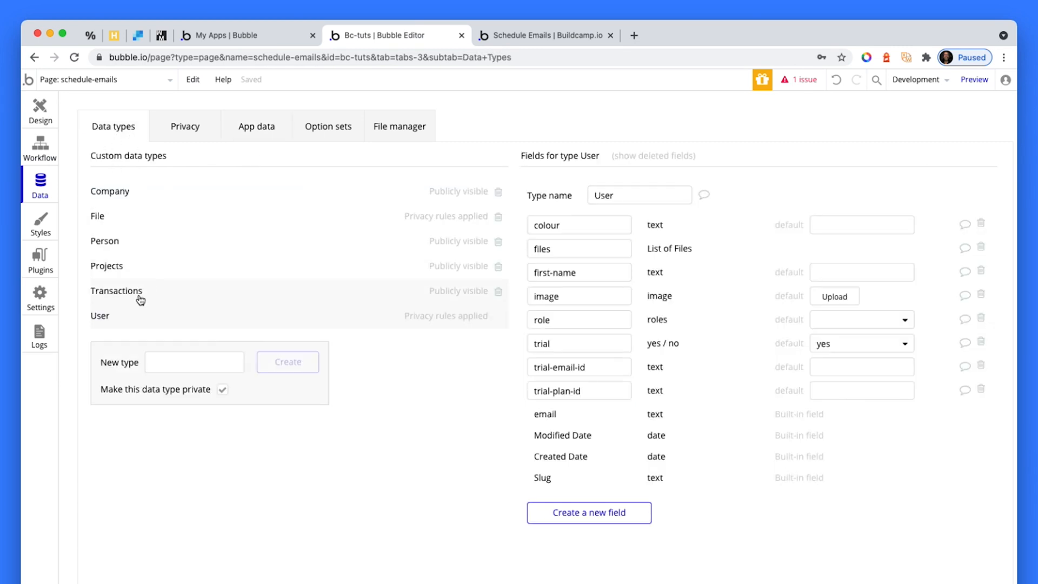
click(578, 367)
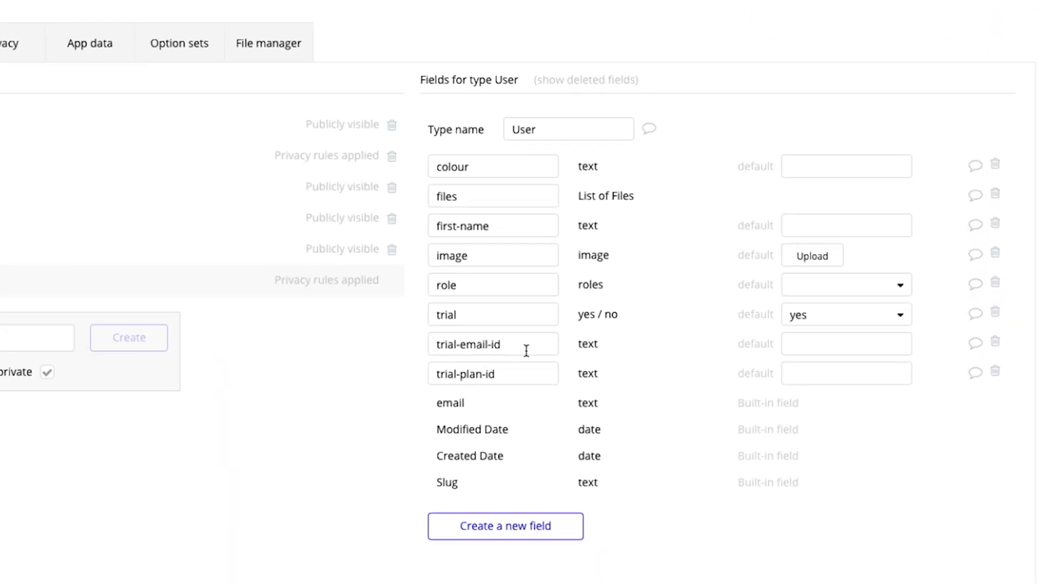
mouse_move(482, 375)
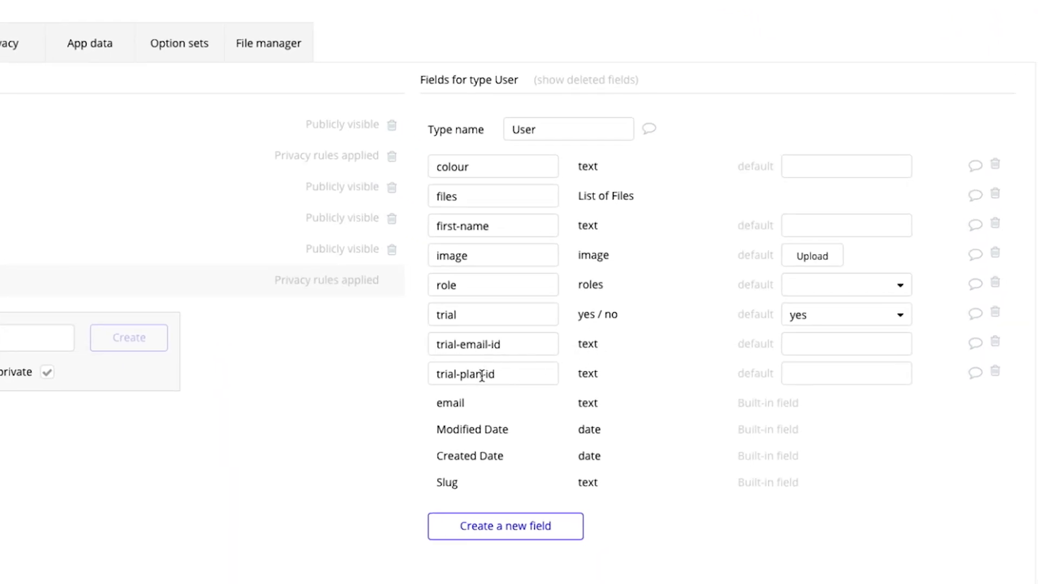
double_click(465, 373)
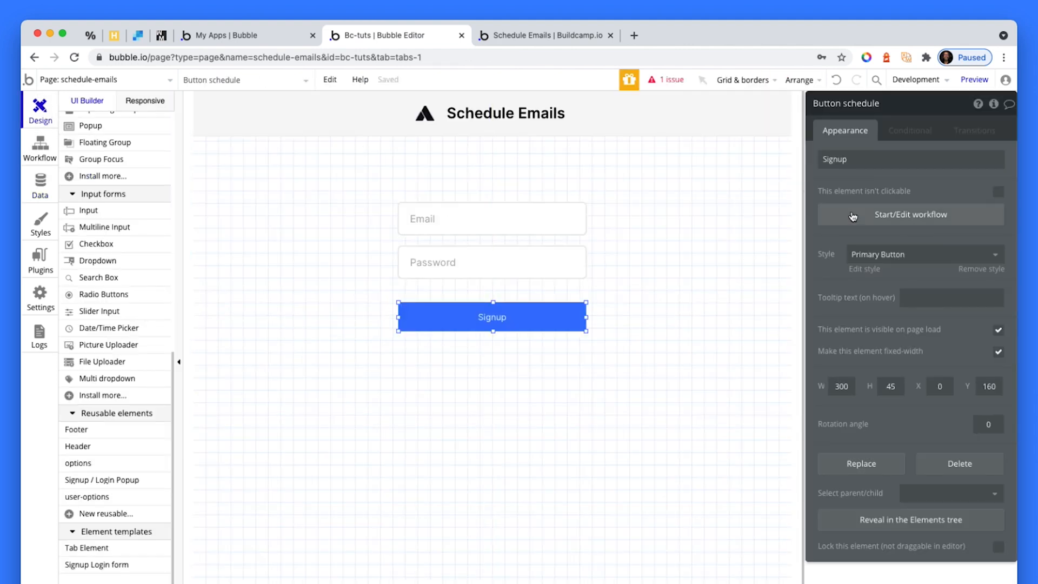
- Revisit the signup workflow's trial-email and downgrade scheduling steps
click(910, 214)
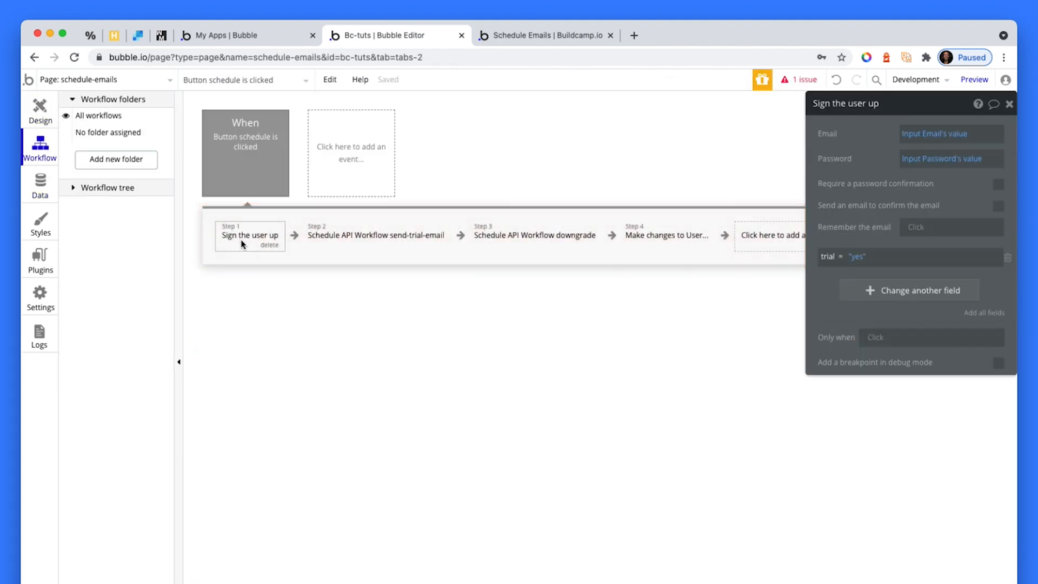
click(376, 236)
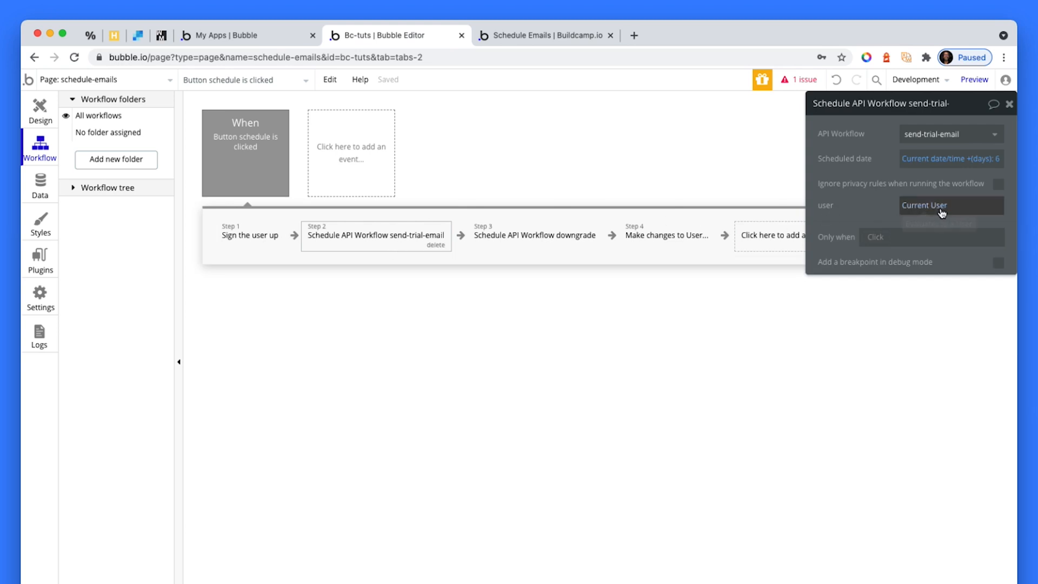
click(535, 235)
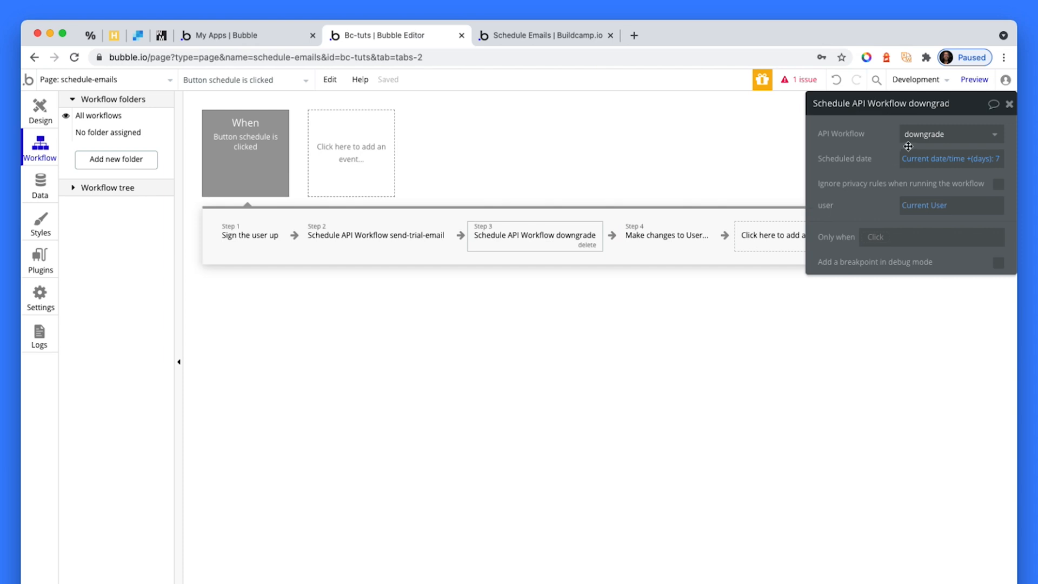
mouse_move(666, 235)
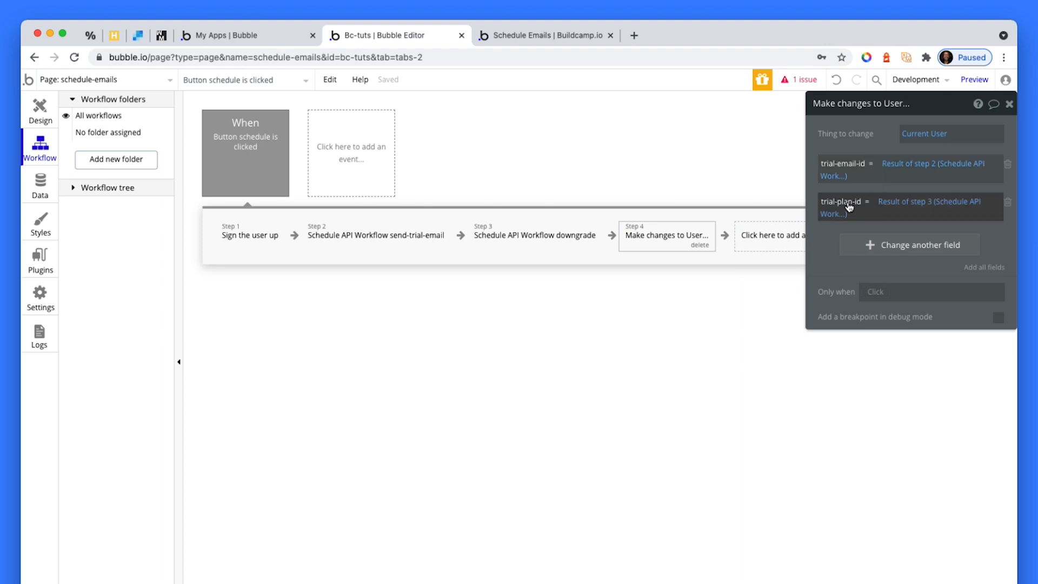
click(534, 234)
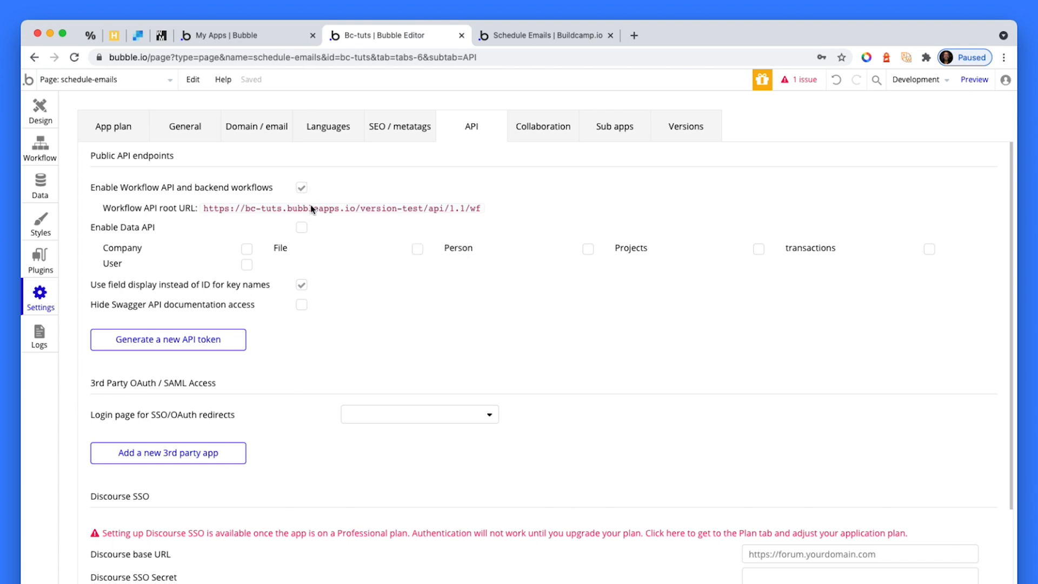
mouse_move(129, 108)
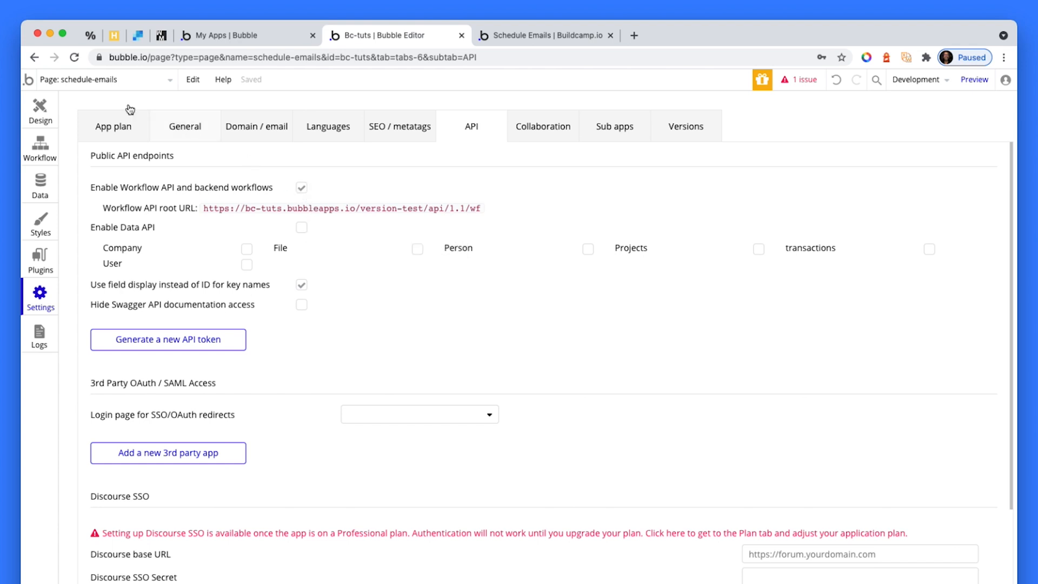
- Browse the backend endpoints and open send-trial-email's Send email step with its trial-expiry message
click(40, 148)
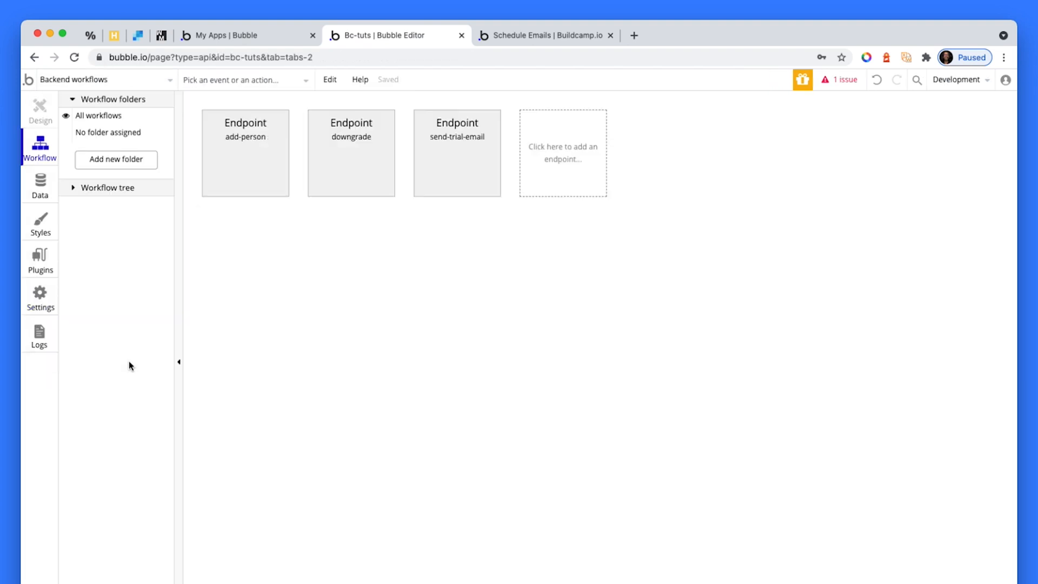
click(351, 152)
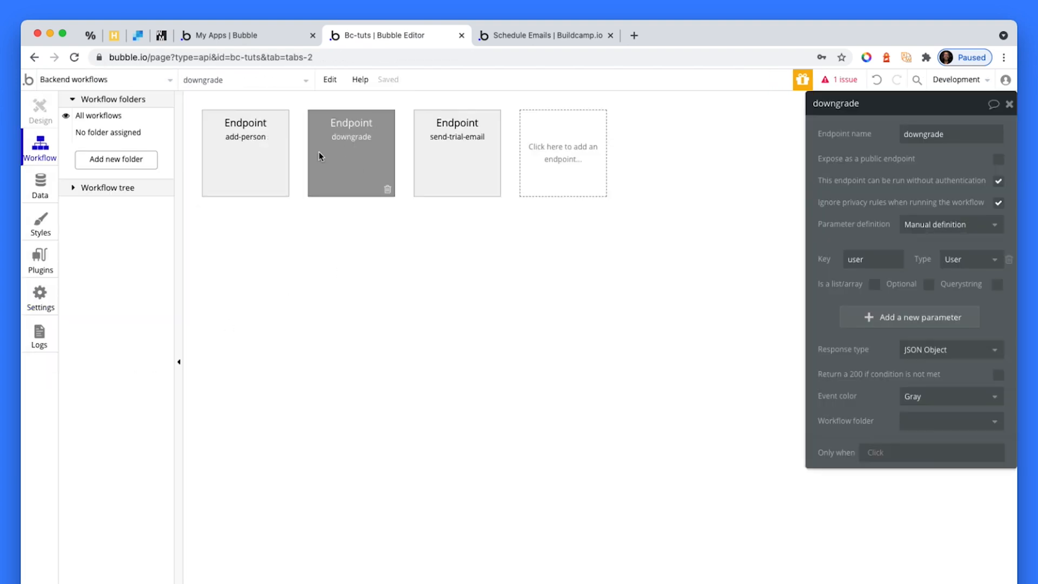
click(350, 153)
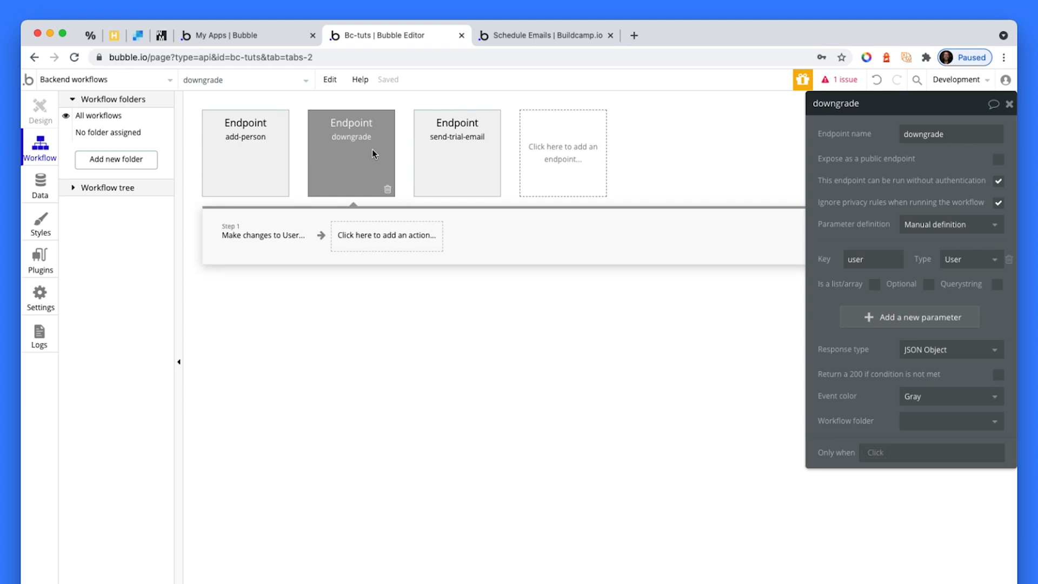
click(456, 152)
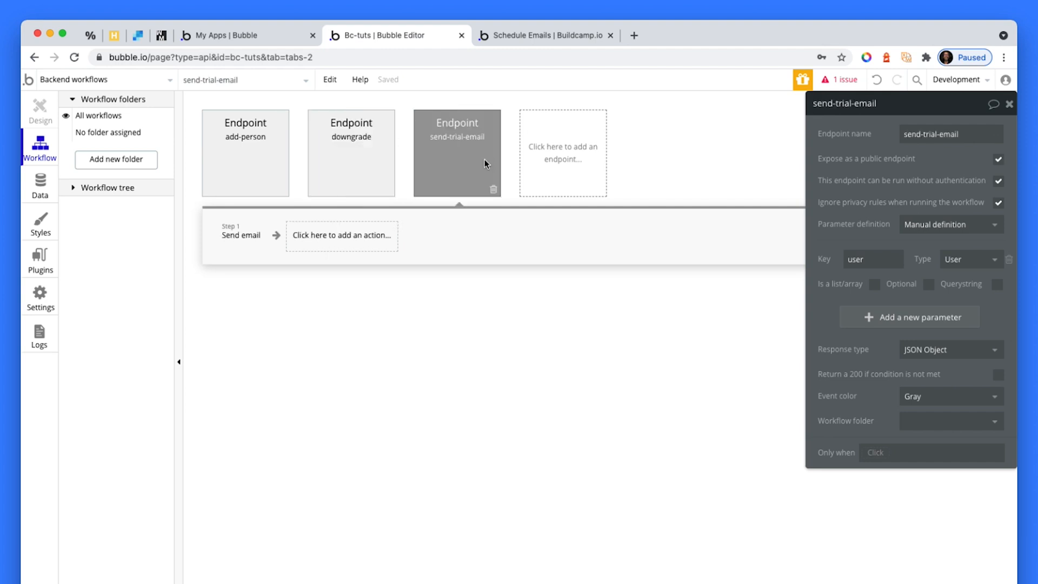
mouse_move(854, 174)
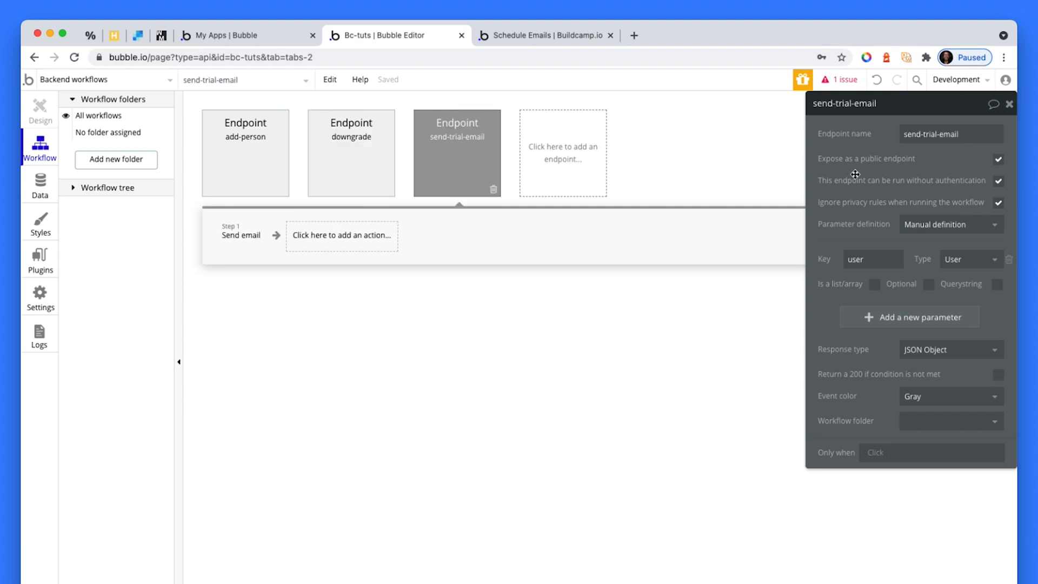
drag(855, 173, 655, 240)
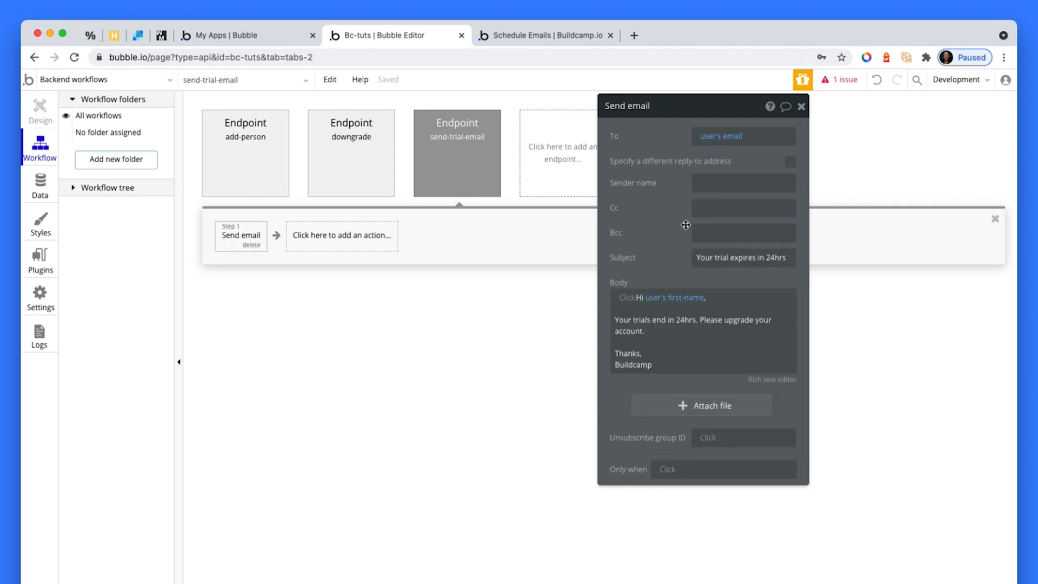
mouse_move(685, 225)
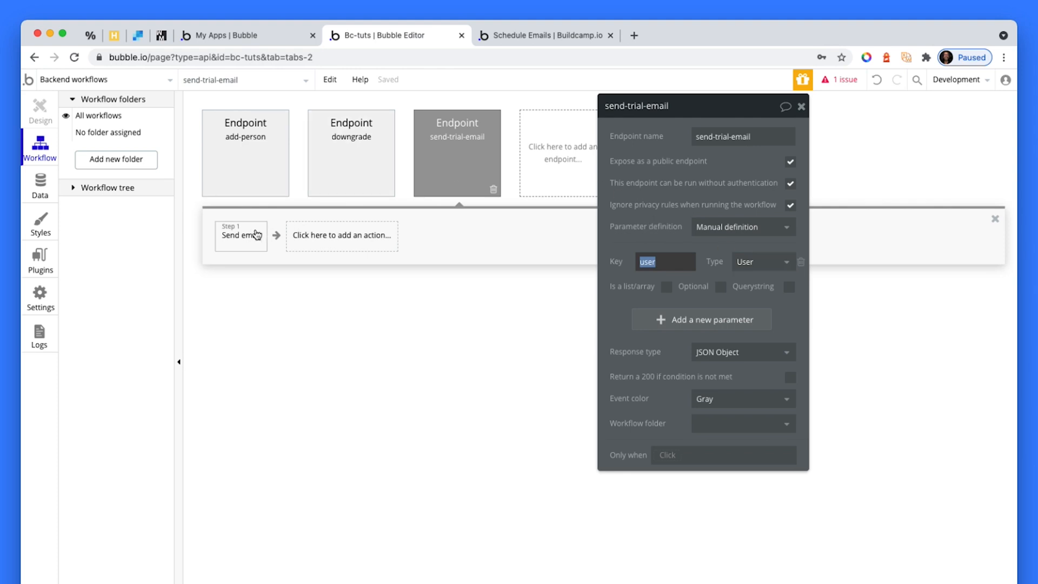
click(240, 235)
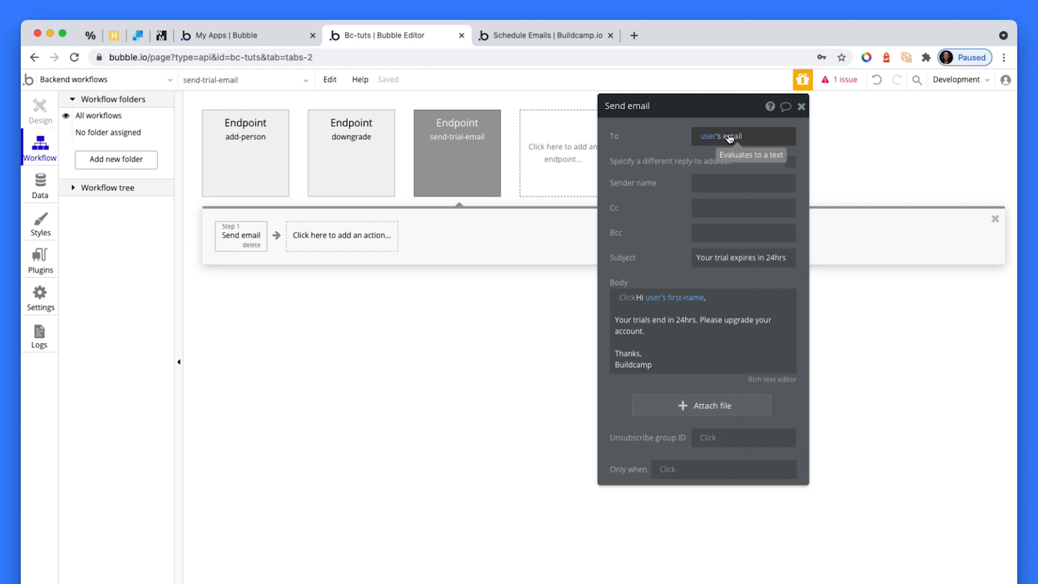
mouse_move(728, 151)
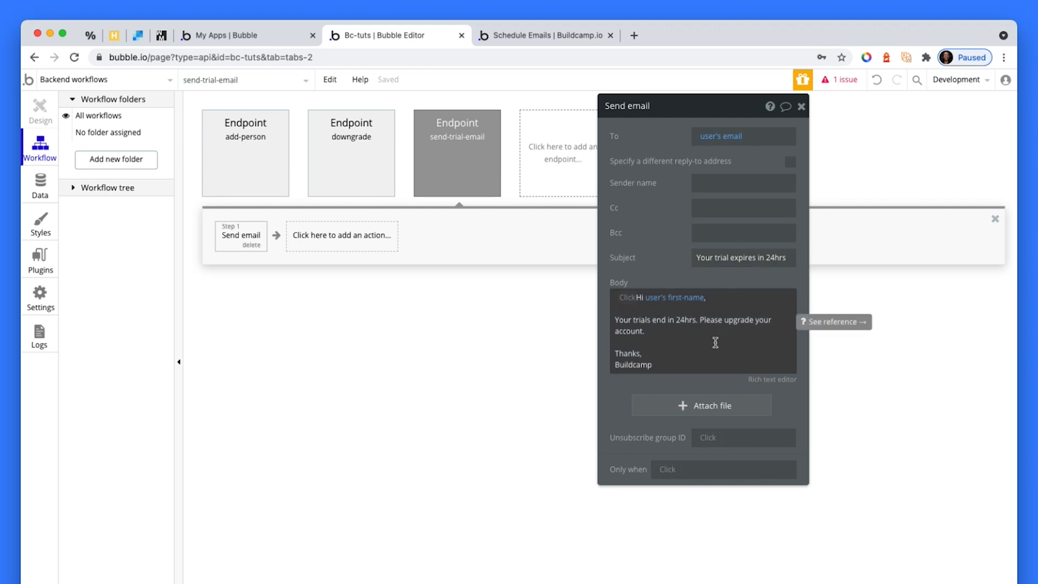
mouse_move(641, 189)
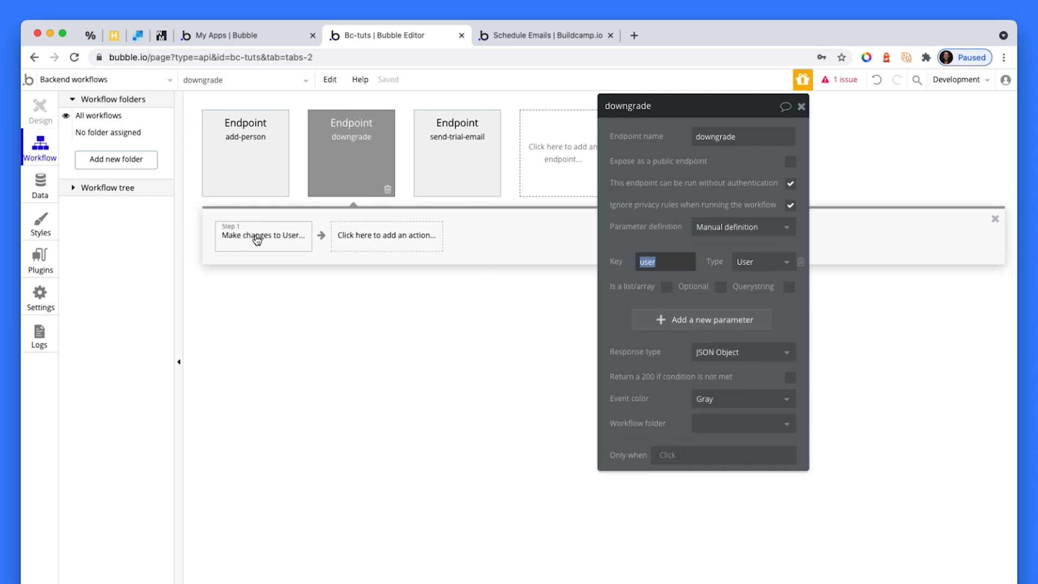
- Set the downgrade endpoint's Make changes to User step to trial = "no"
click(262, 235)
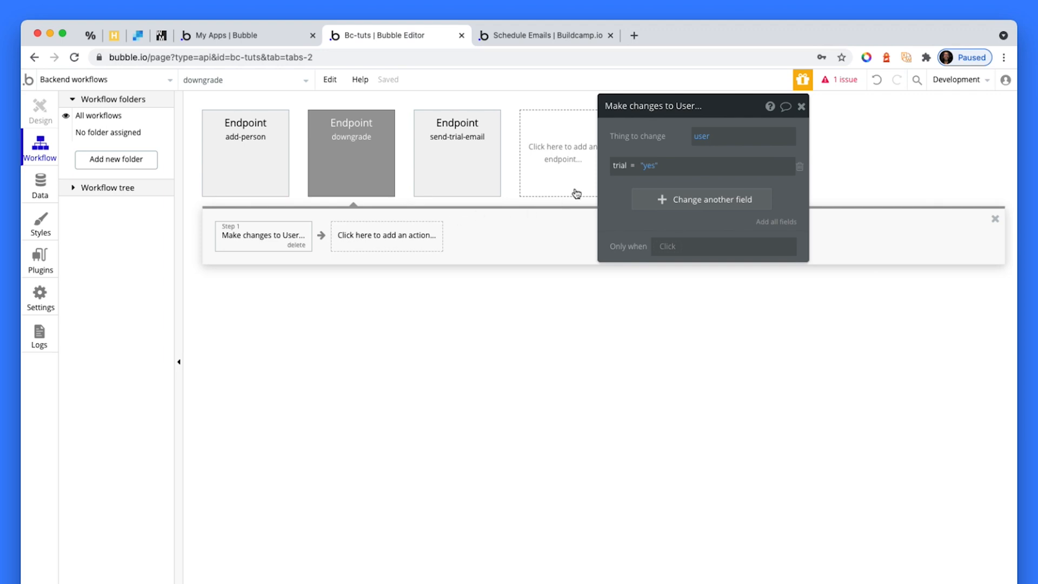
click(652, 165)
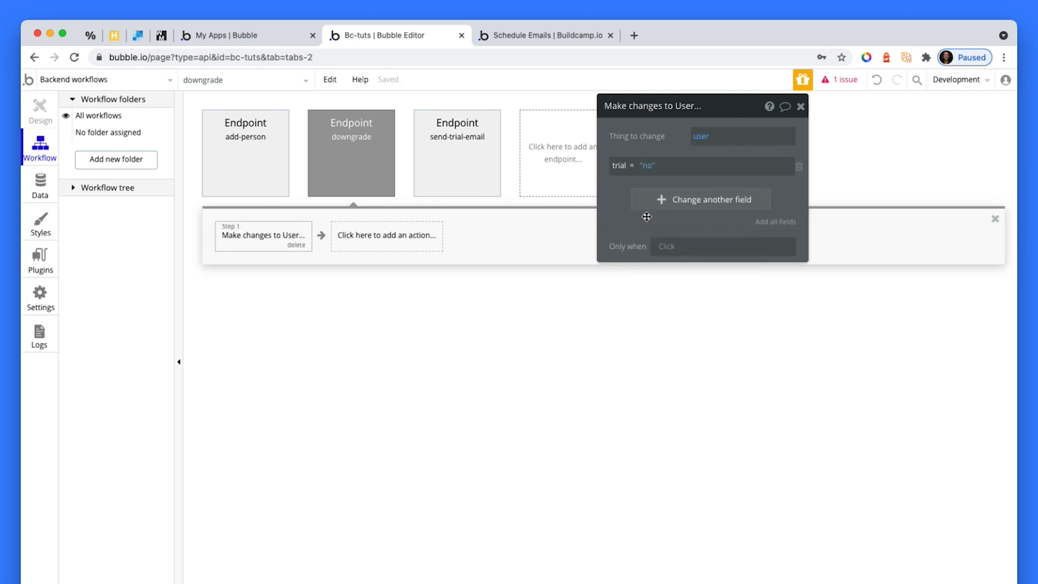
mouse_move(362, 145)
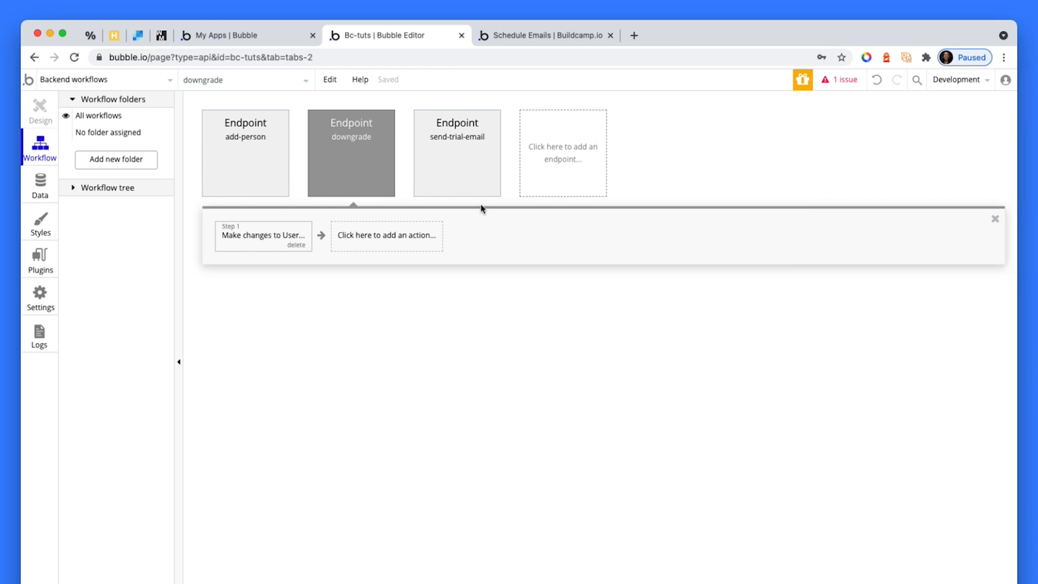
click(350, 153)
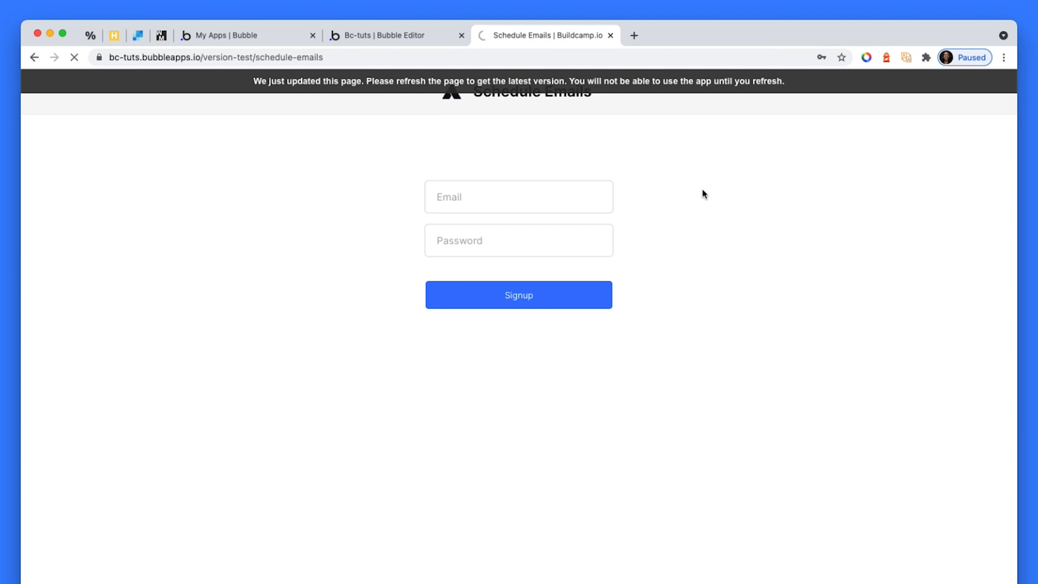
click(74, 57)
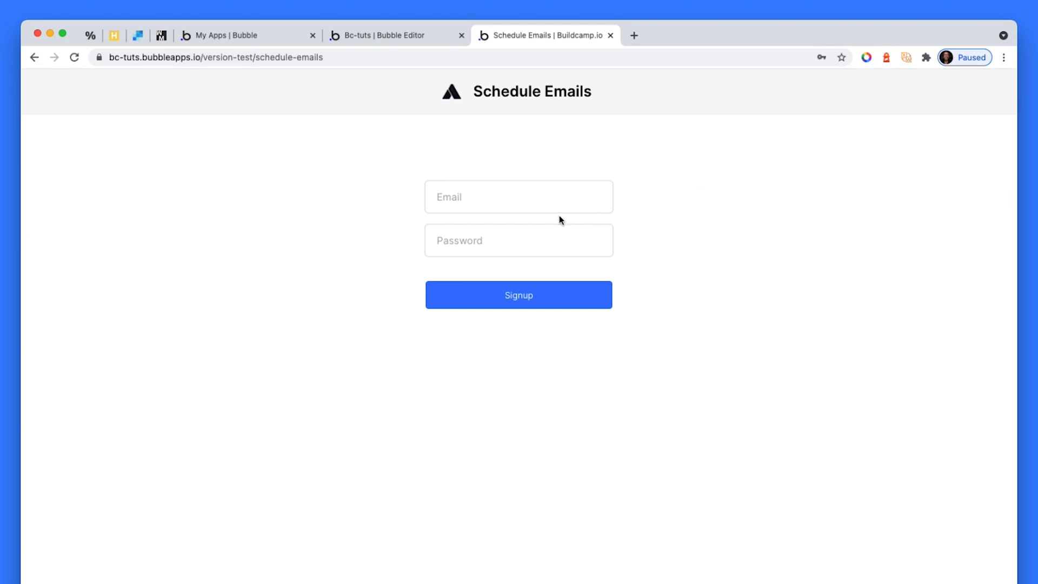
text(caleb.wood@example.com)
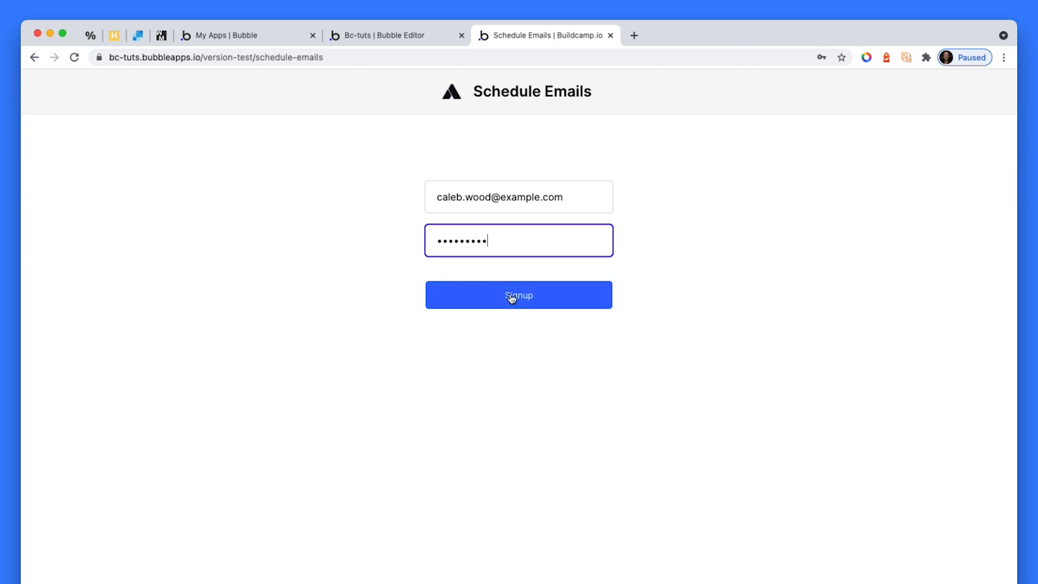
click(518, 294)
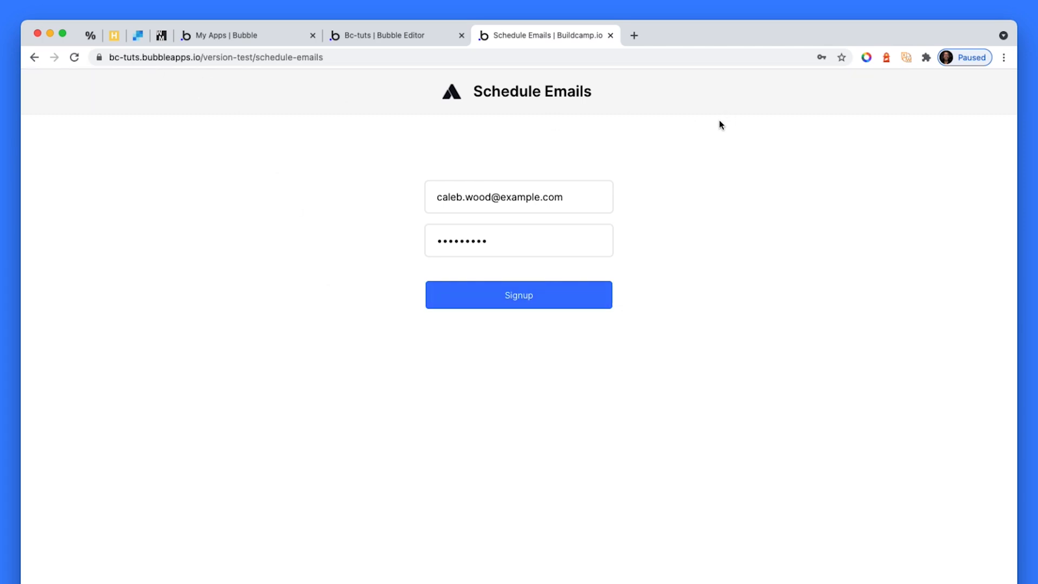
click(394, 35)
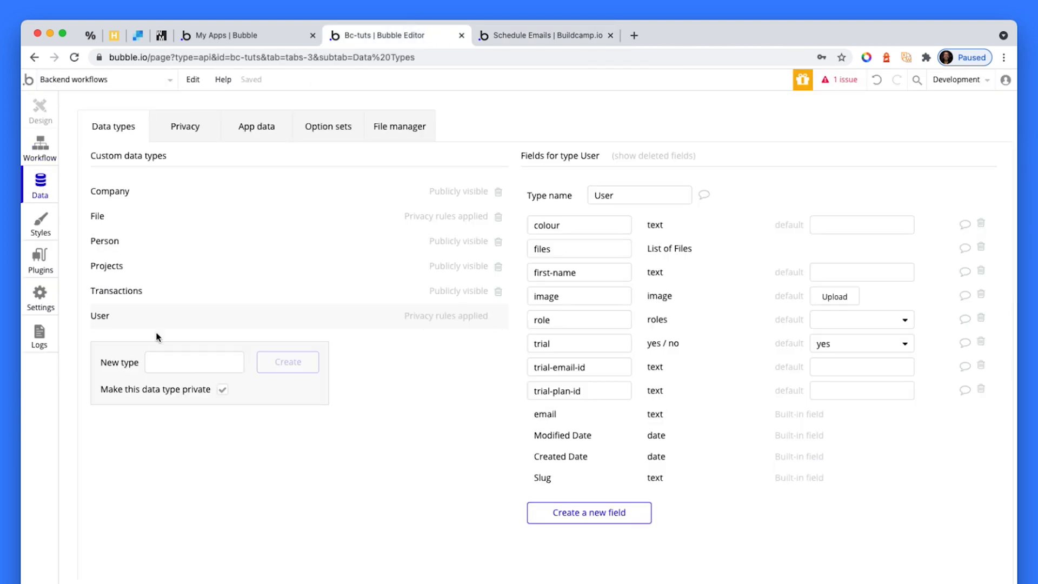
click(256, 126)
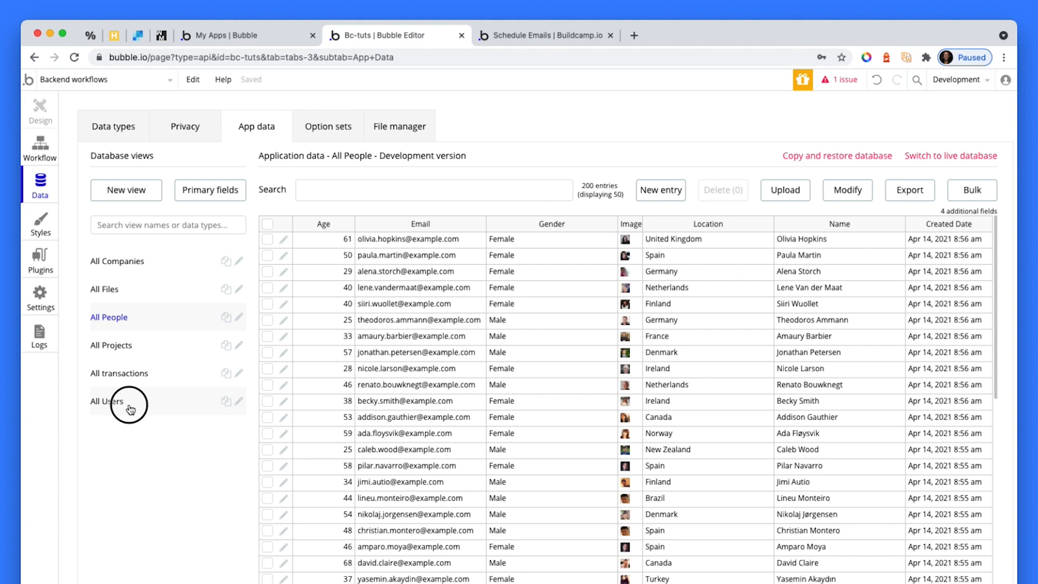
click(107, 401)
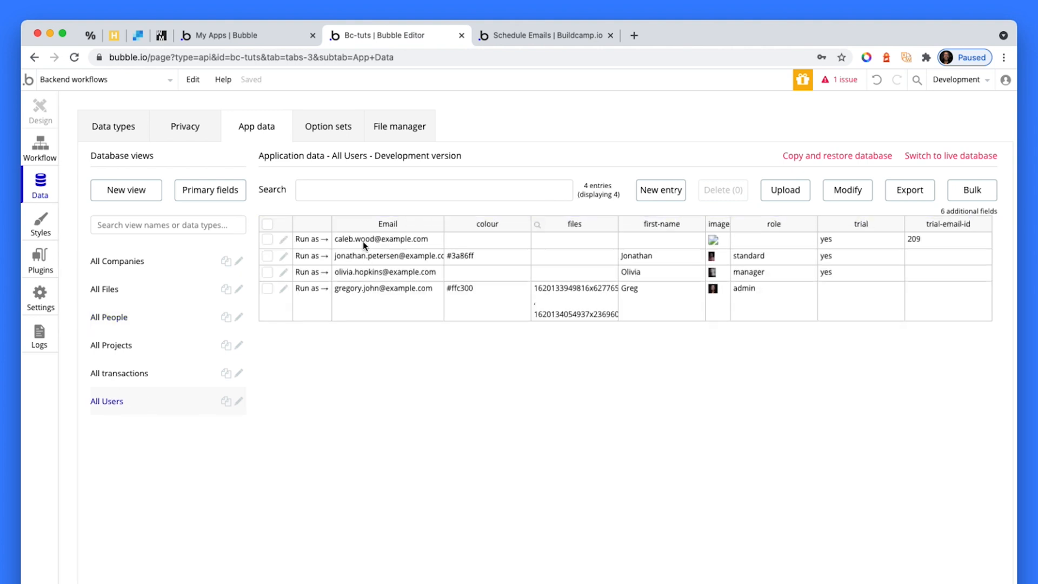
click(387, 239)
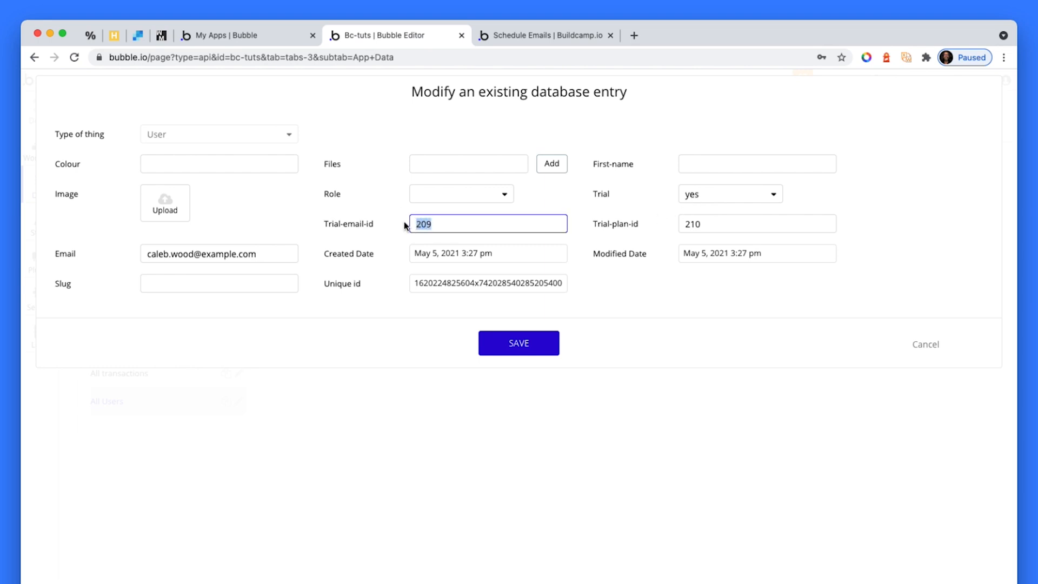
mouse_move(711, 217)
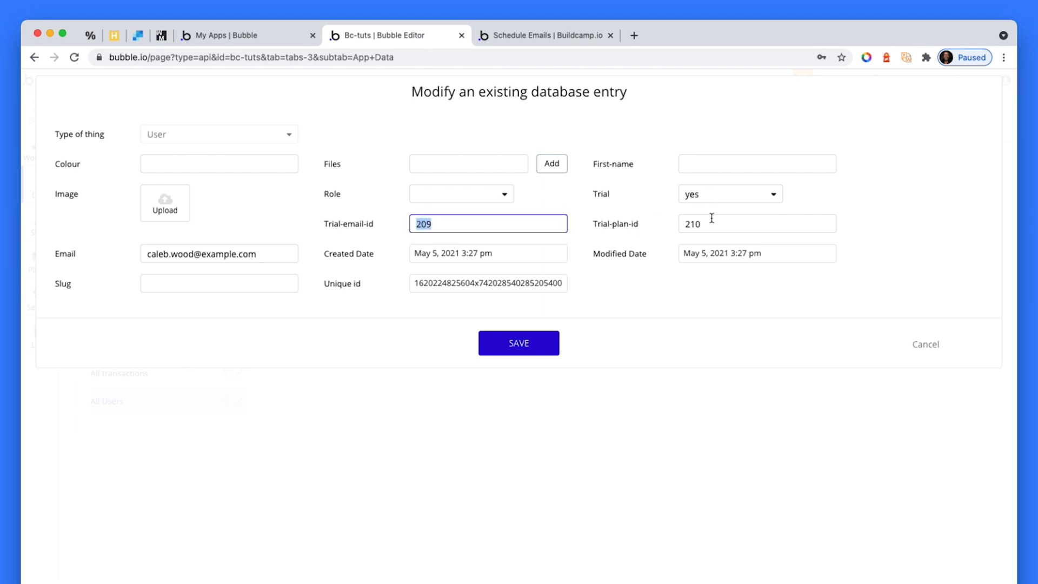
click(757, 224)
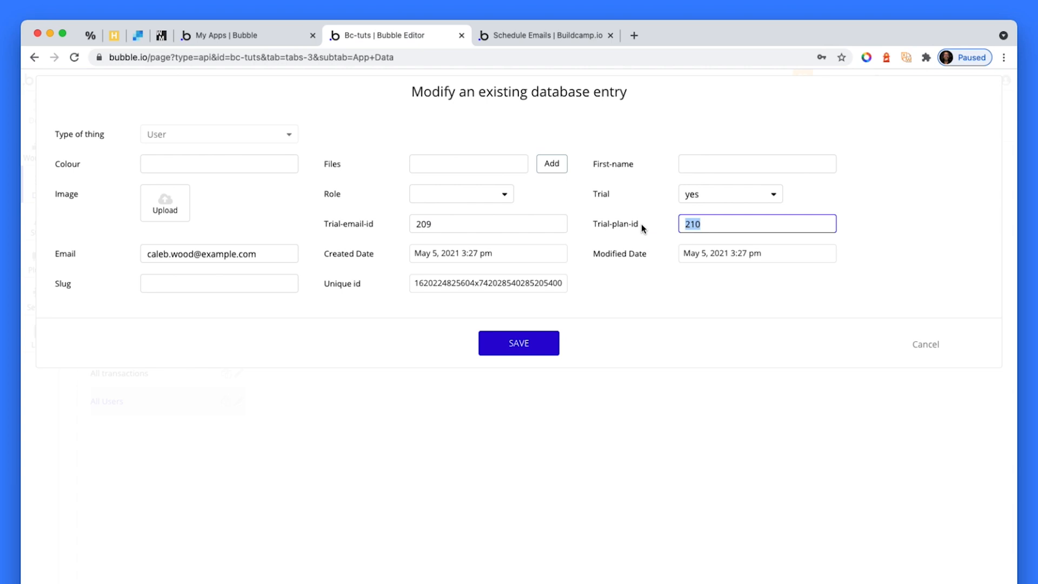
mouse_move(925, 344)
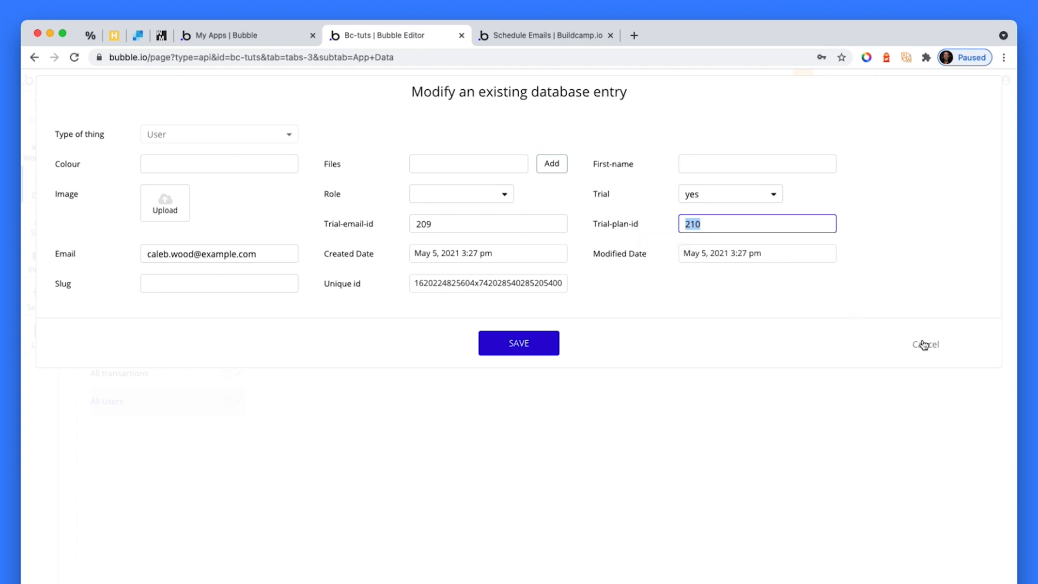
mouse_move(928, 382)
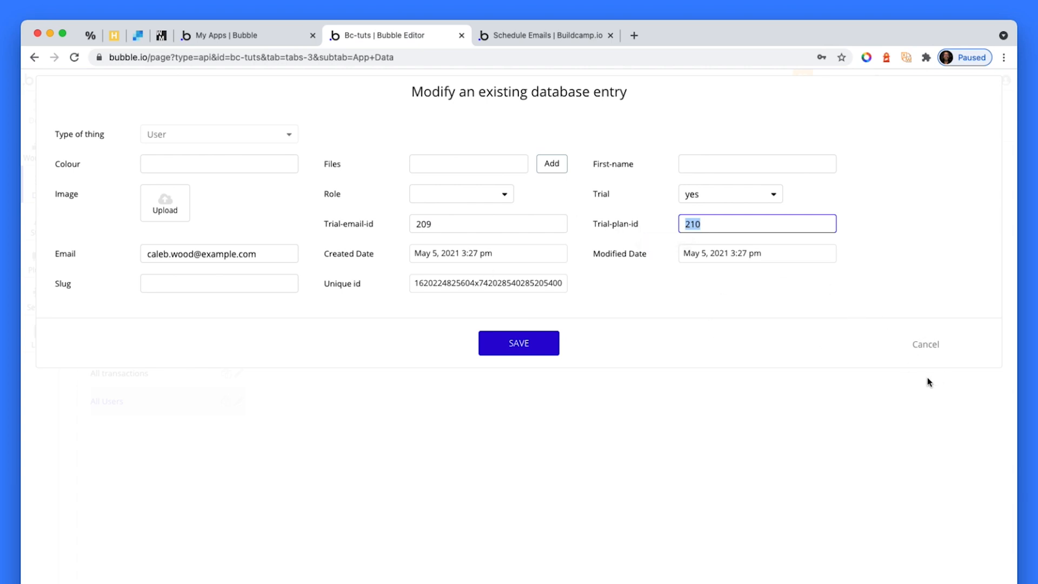
mouse_move(368, 234)
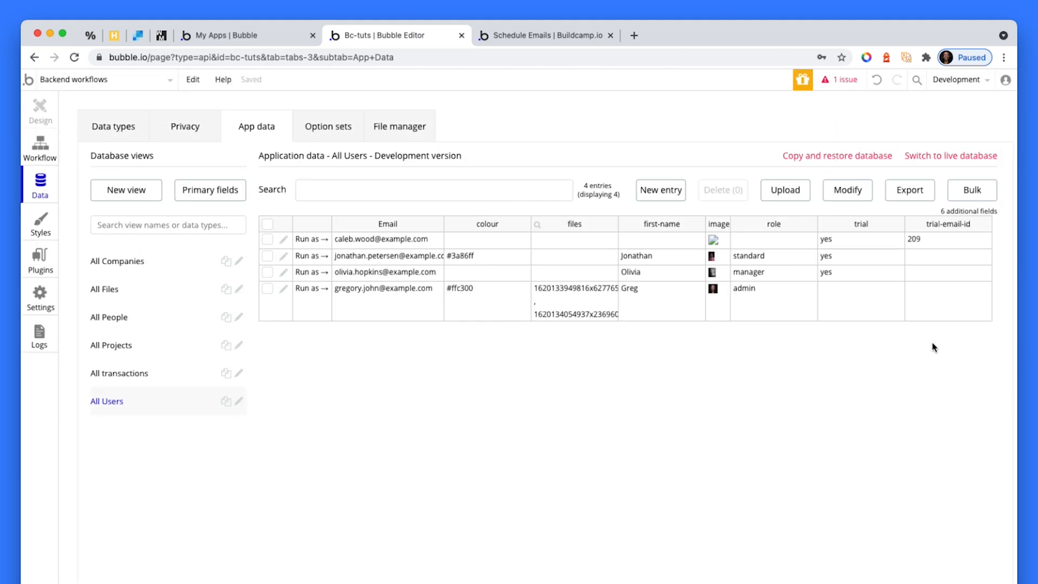
click(39, 334)
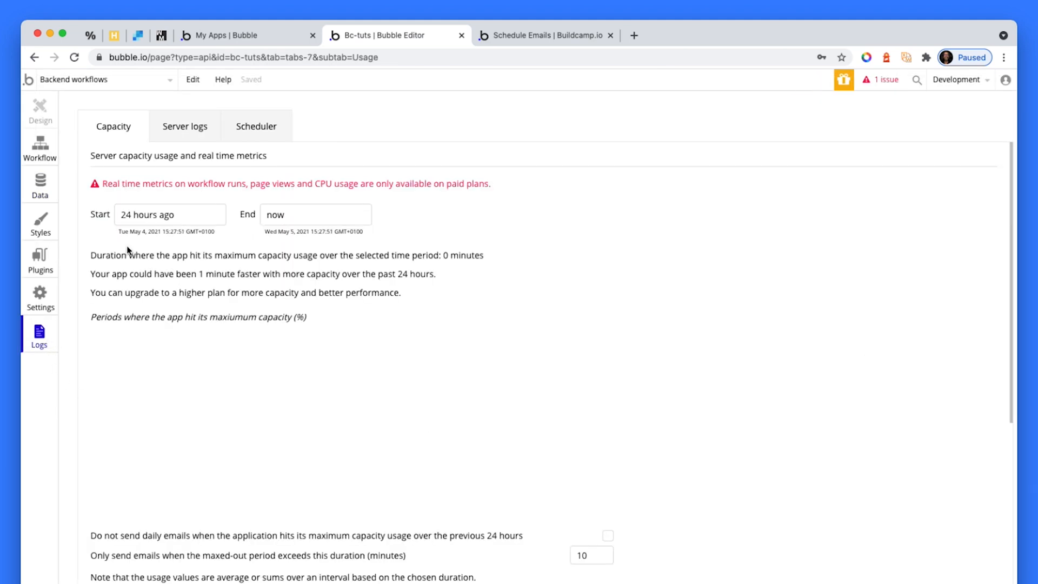
click(256, 126)
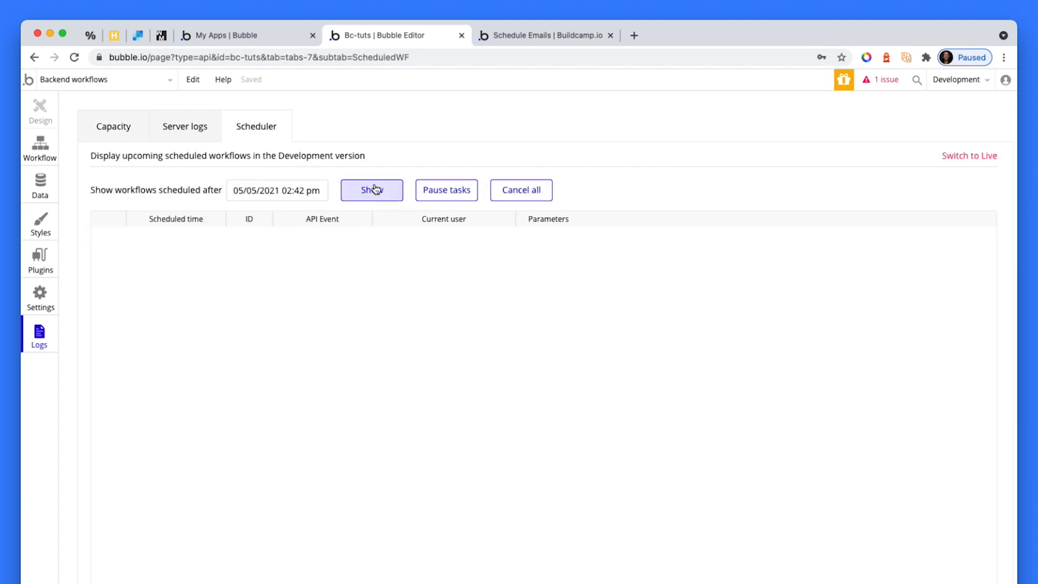
click(371, 189)
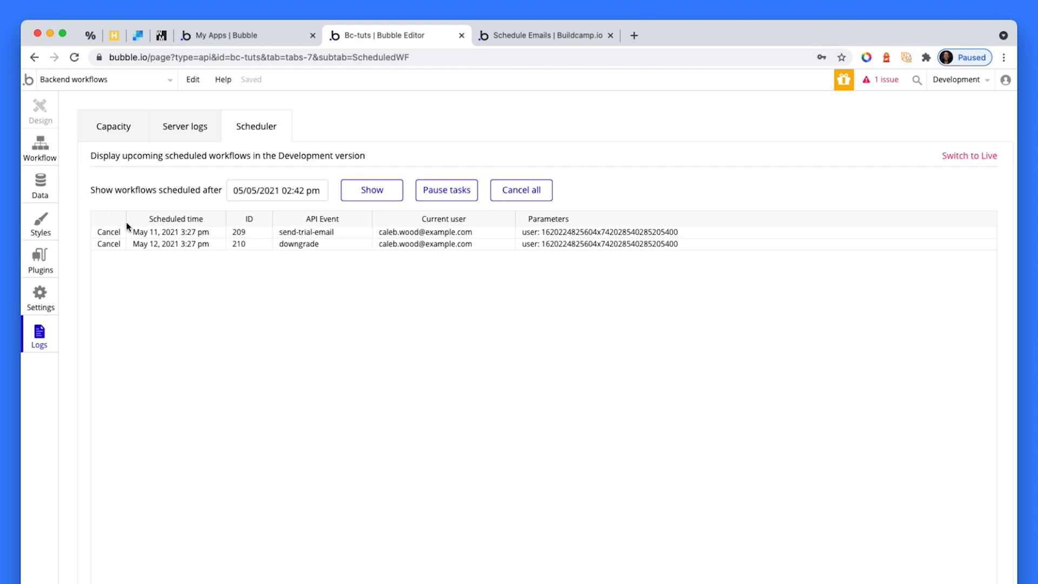
scroll(down, 3)
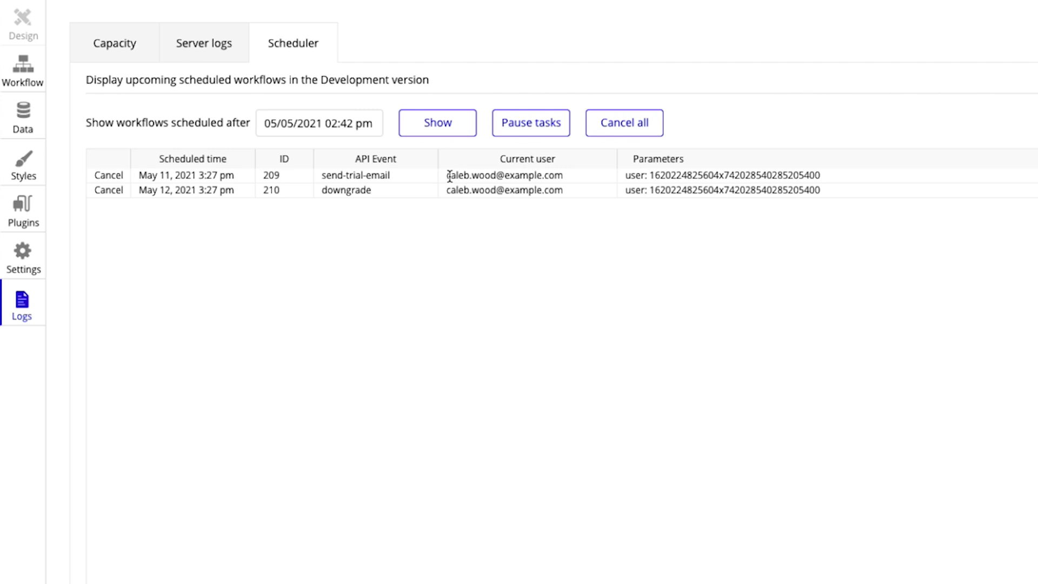
double_click(503, 175)
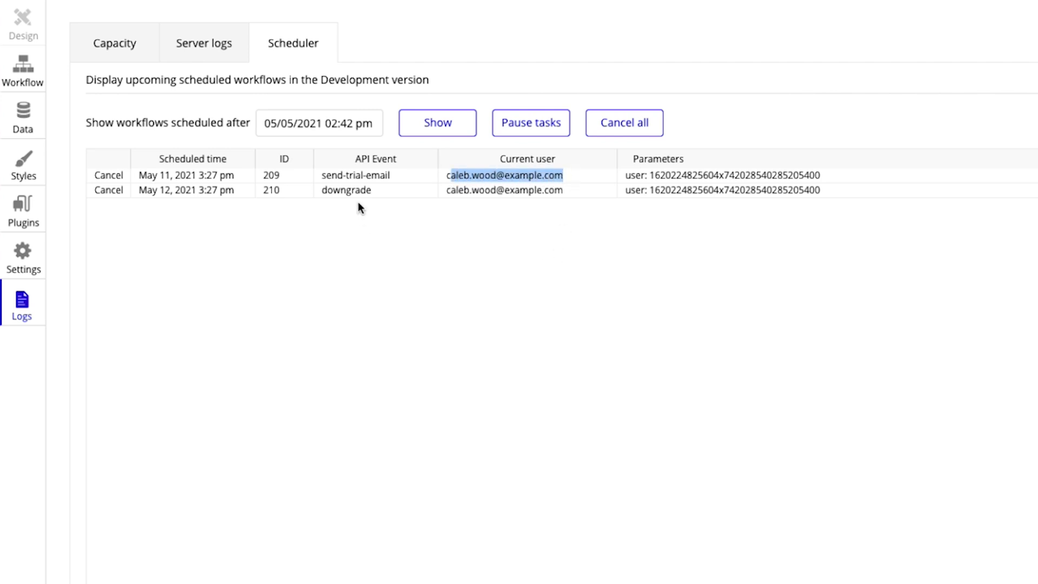
mouse_move(354, 175)
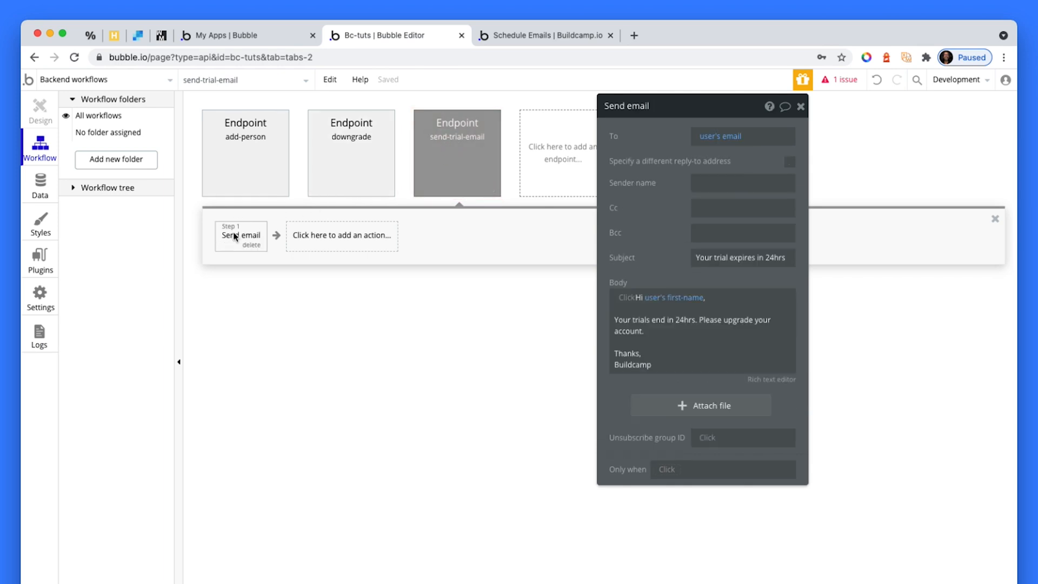
mouse_move(55, 331)
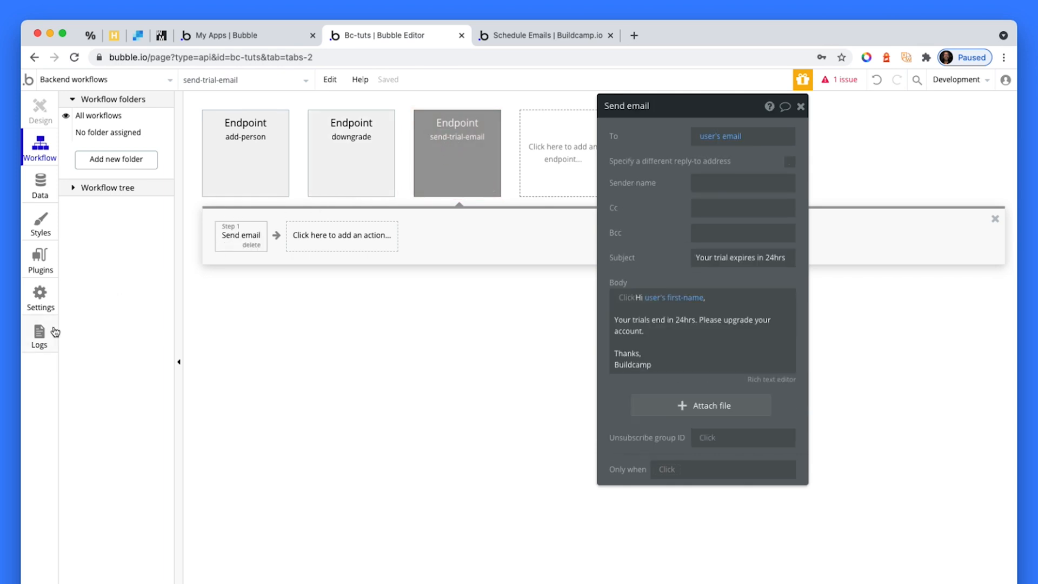
- Note downgrade workflow ID 210 in the scheduler log, then open the downgrade endpoint's user-change step
click(39, 334)
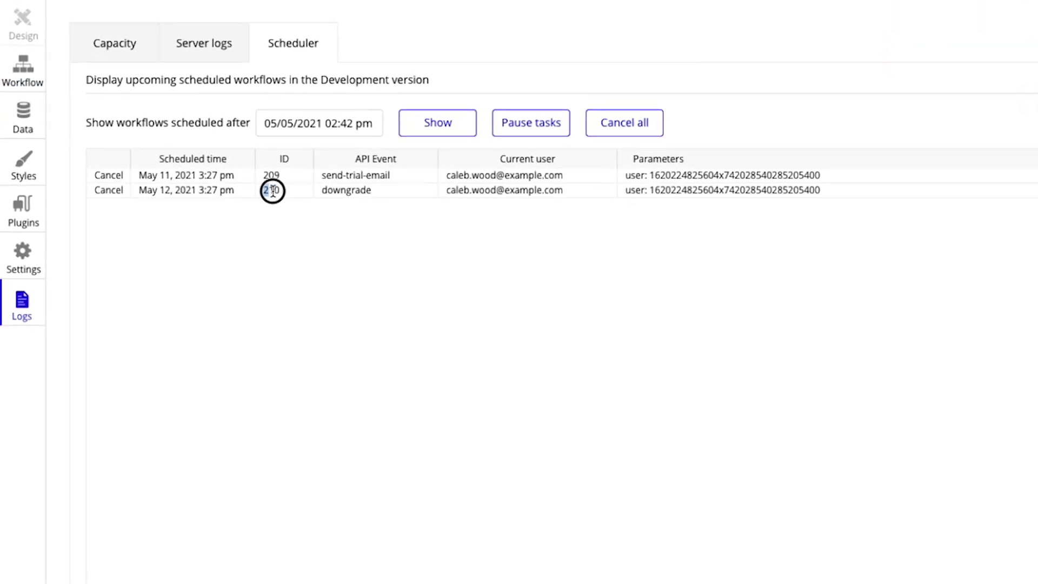
double_click(271, 189)
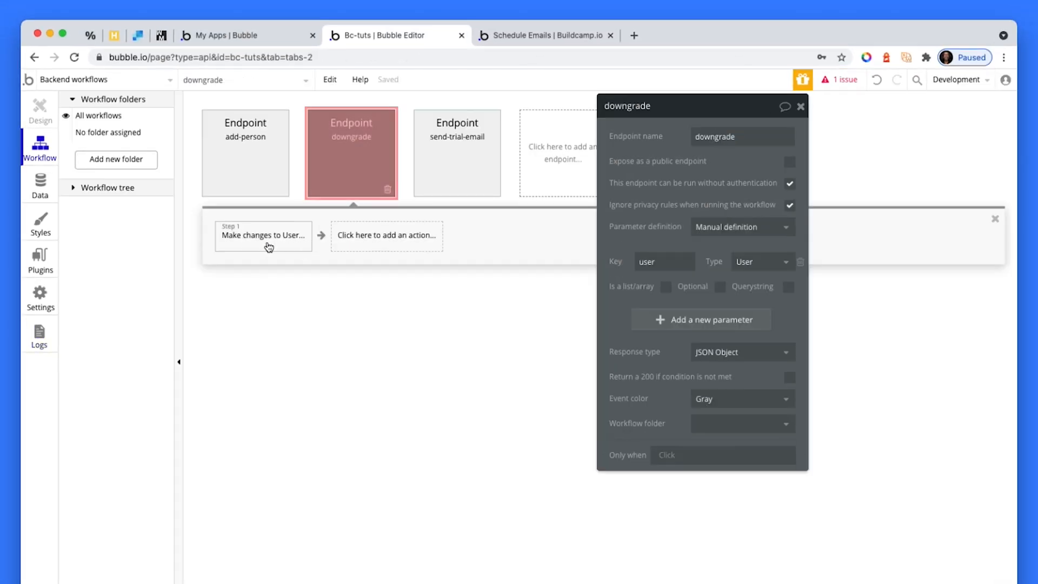
click(263, 236)
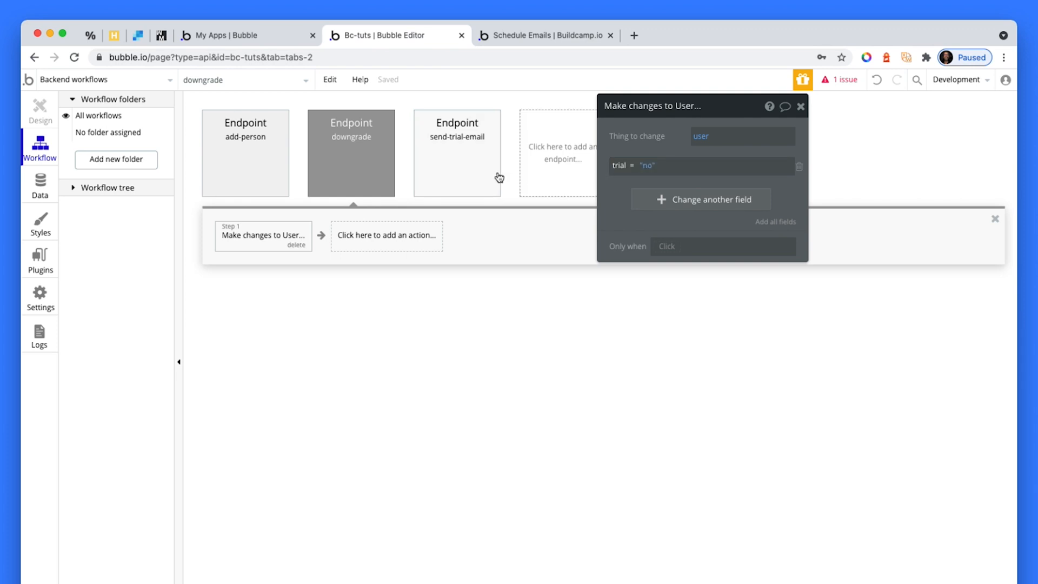
mouse_move(460, 179)
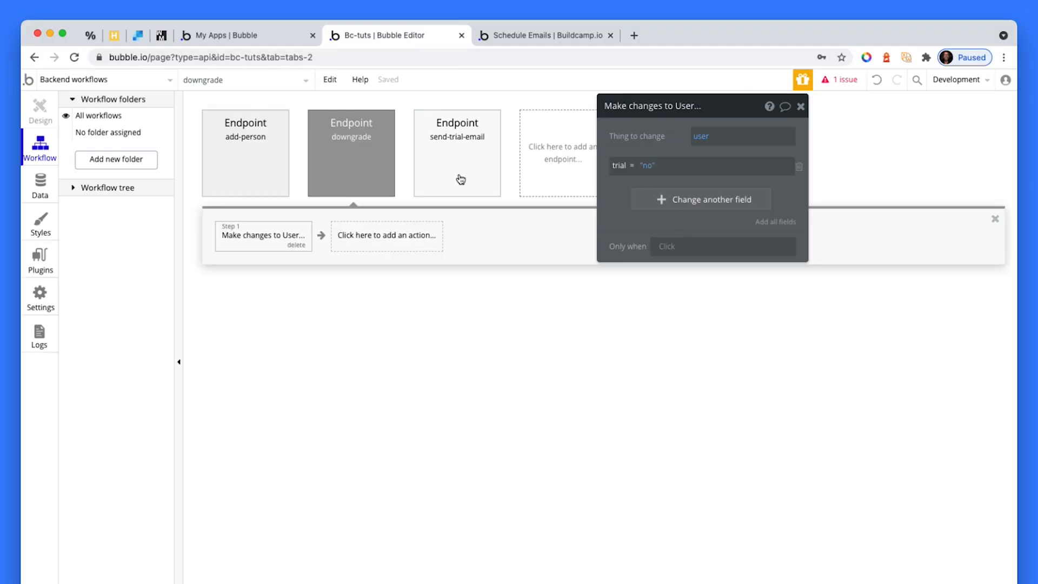
- Add a Cancel a scheduled API Workflow step to downgrade, using the user's trial-plan-id
click(386, 236)
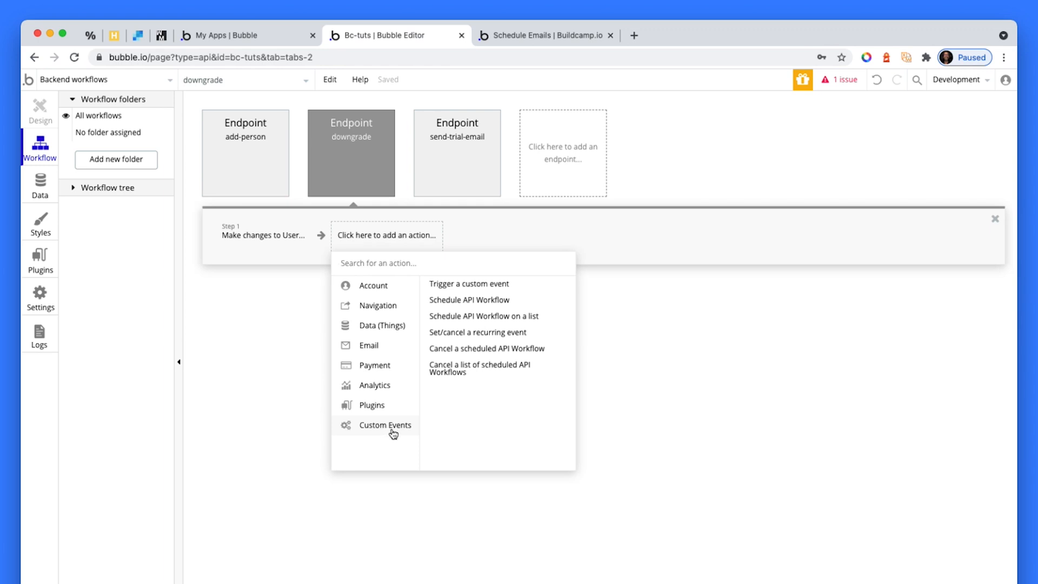
mouse_move(445, 351)
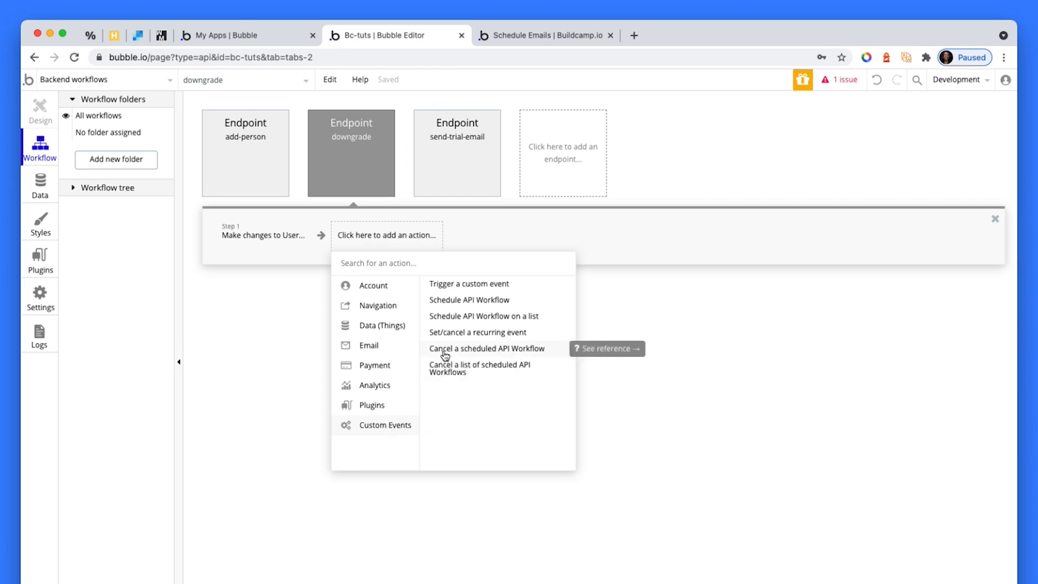
click(487, 348)
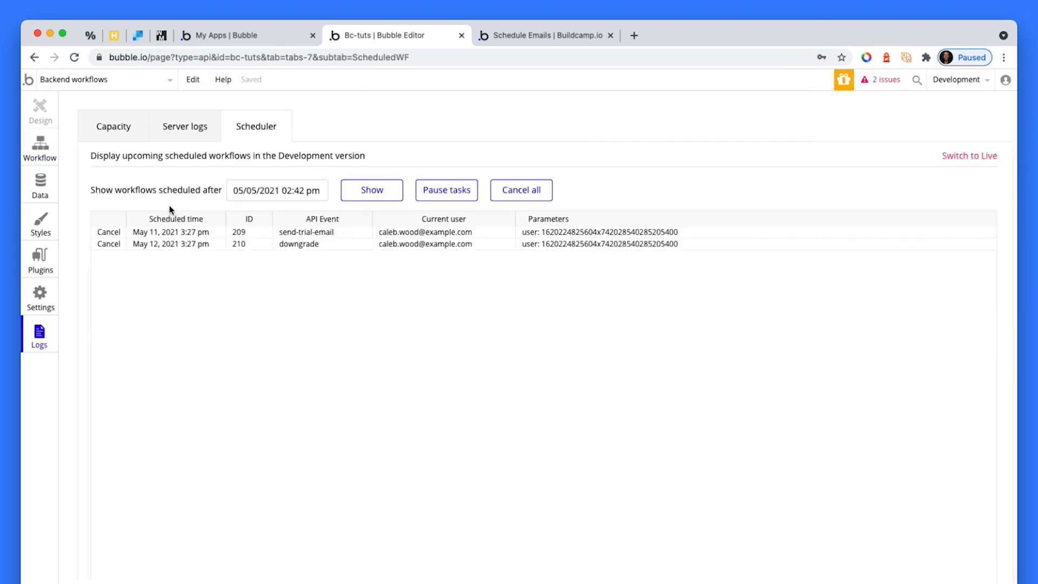
double_click(238, 232)
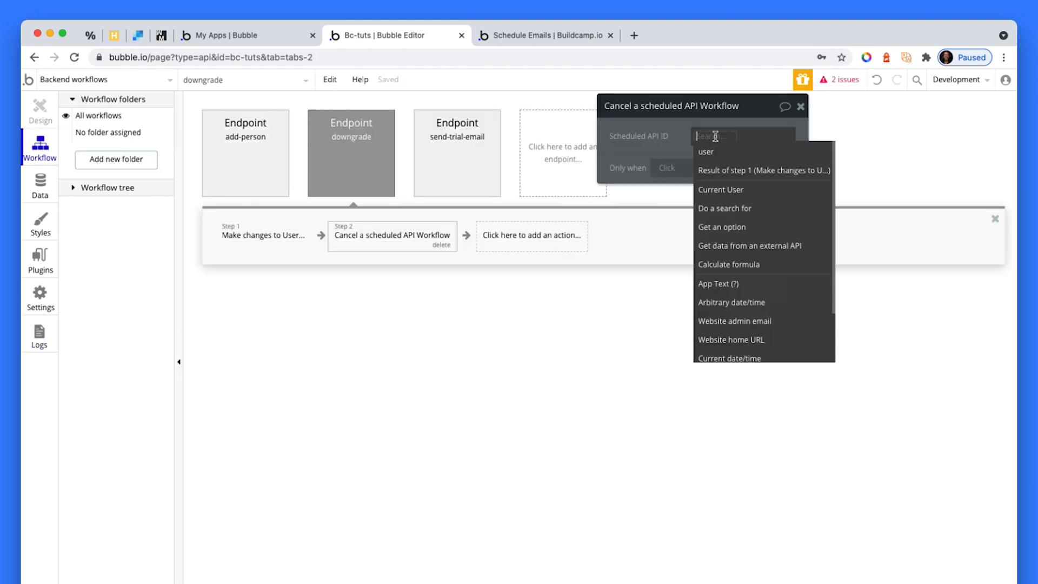
click(706, 151)
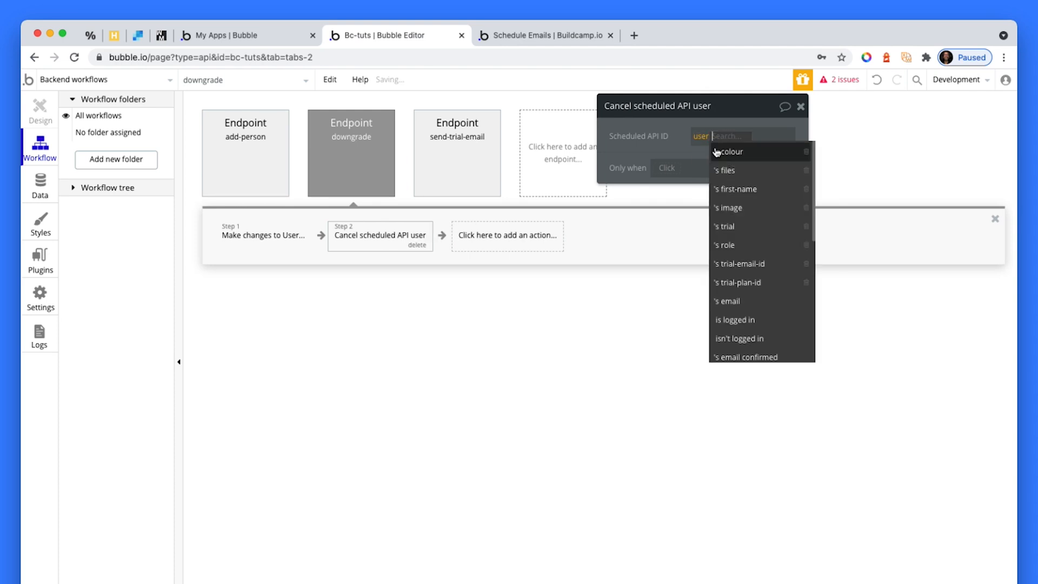
mouse_move(736, 282)
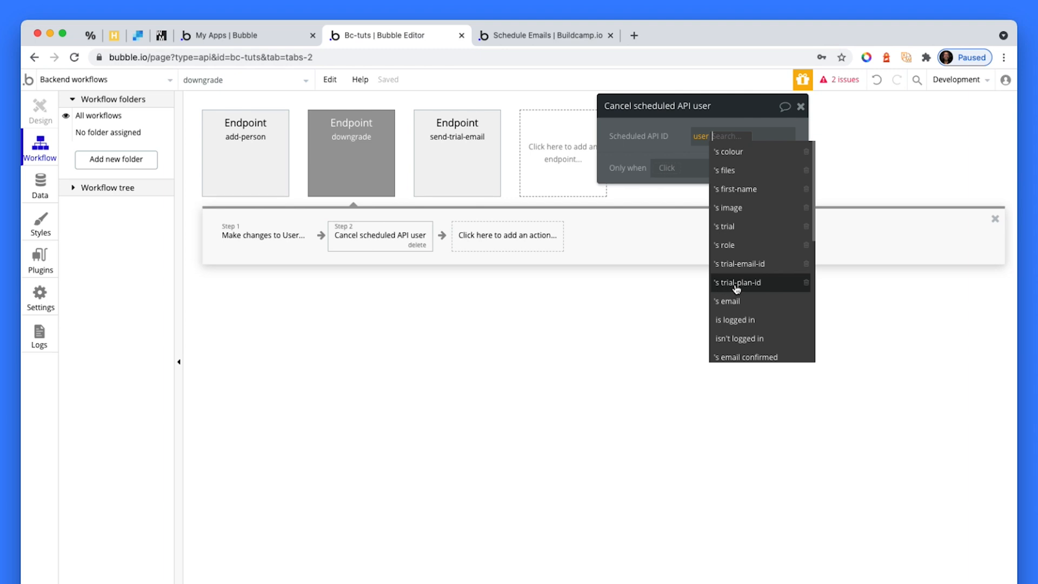
click(737, 282)
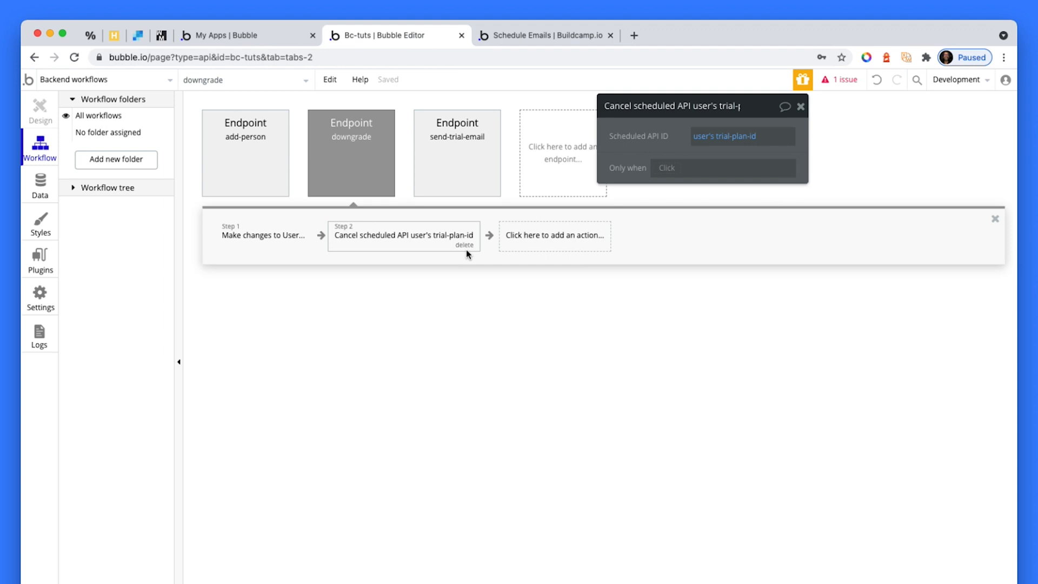
mouse_move(471, 258)
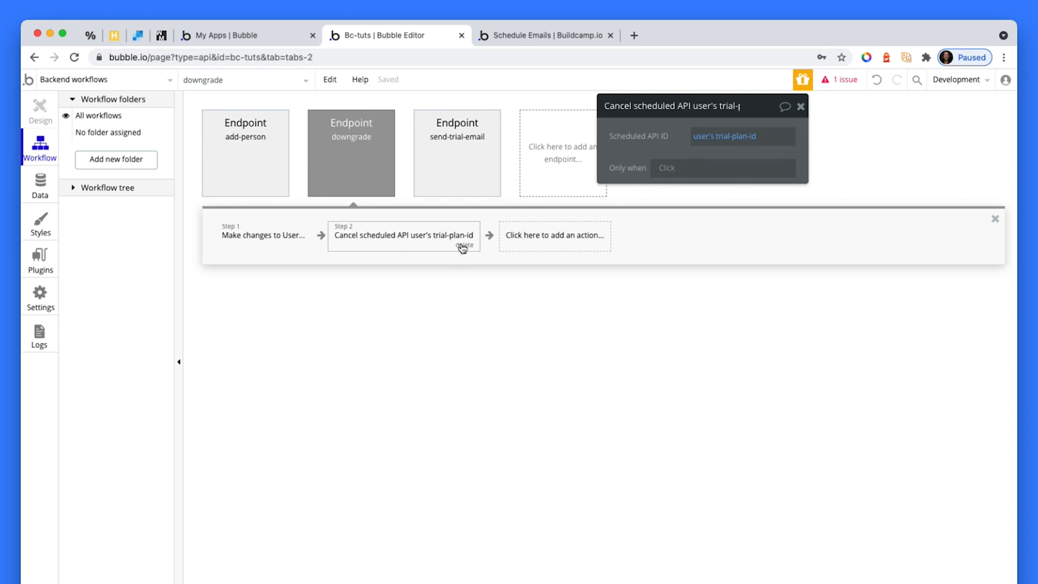
- Cancel the scheduled send-trial-email and downgrade workflows in the scheduler log
click(461, 246)
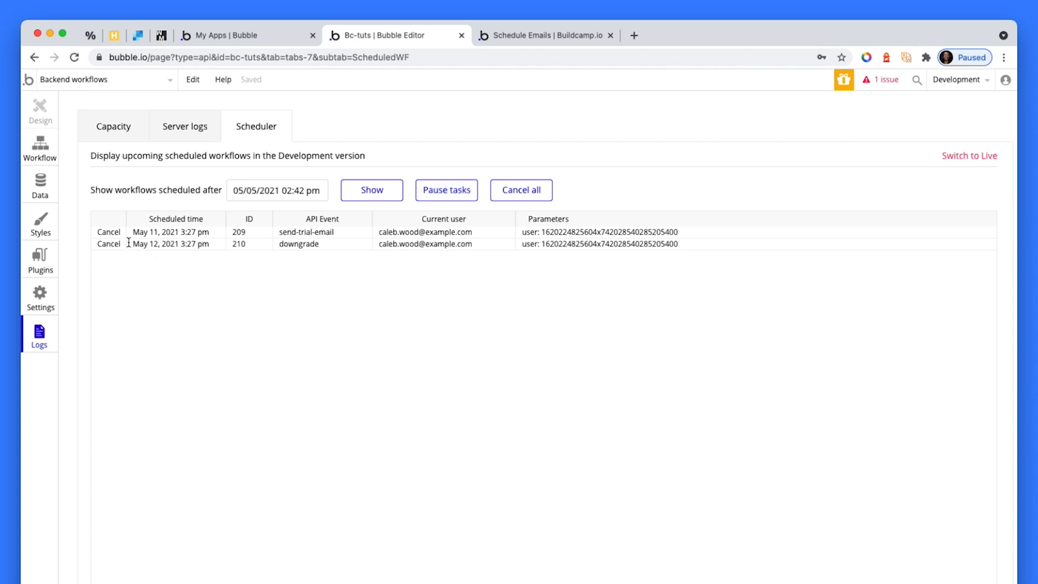
click(108, 232)
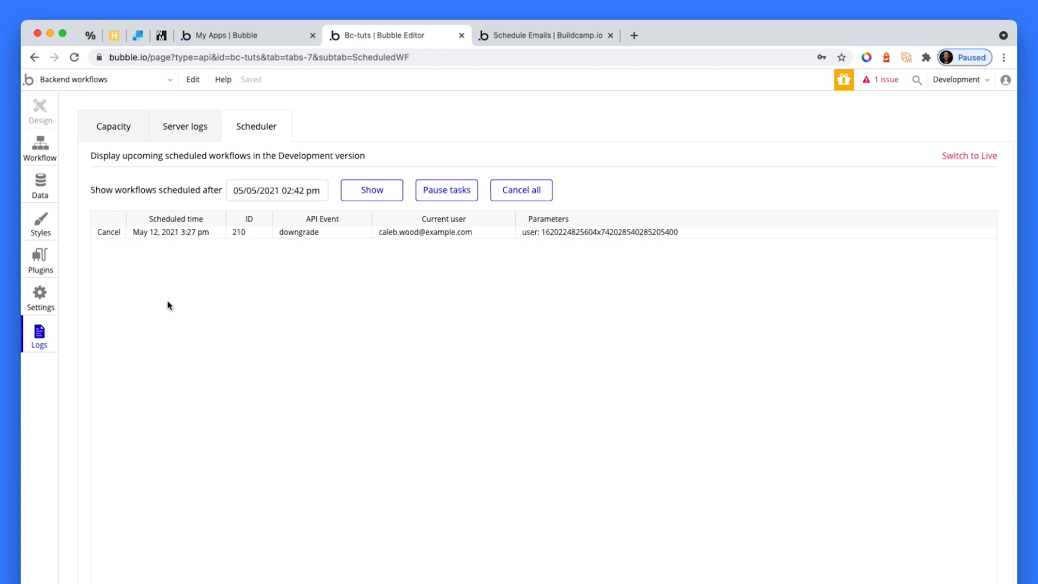
mouse_move(166, 301)
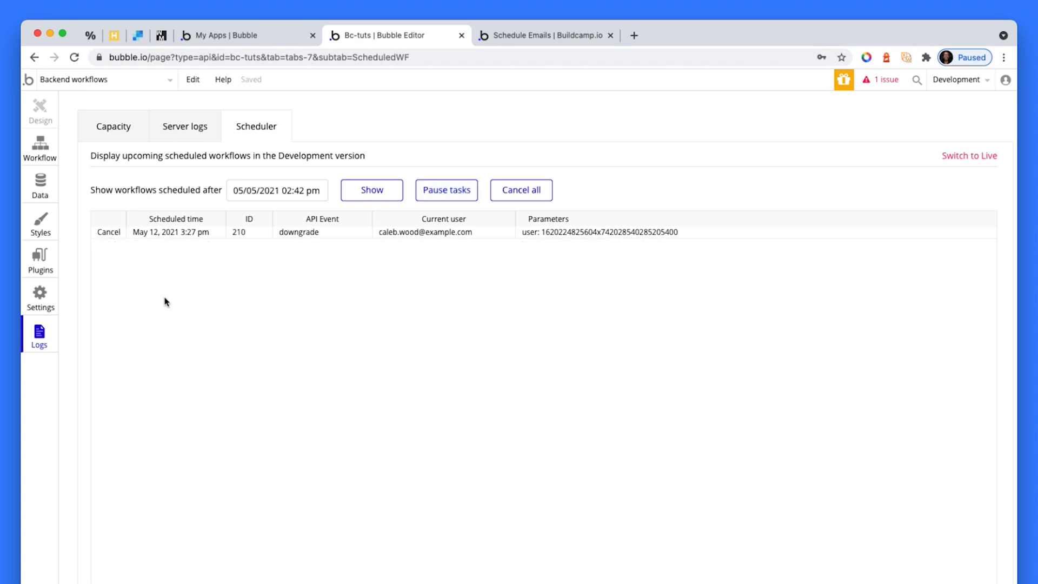
mouse_move(164, 276)
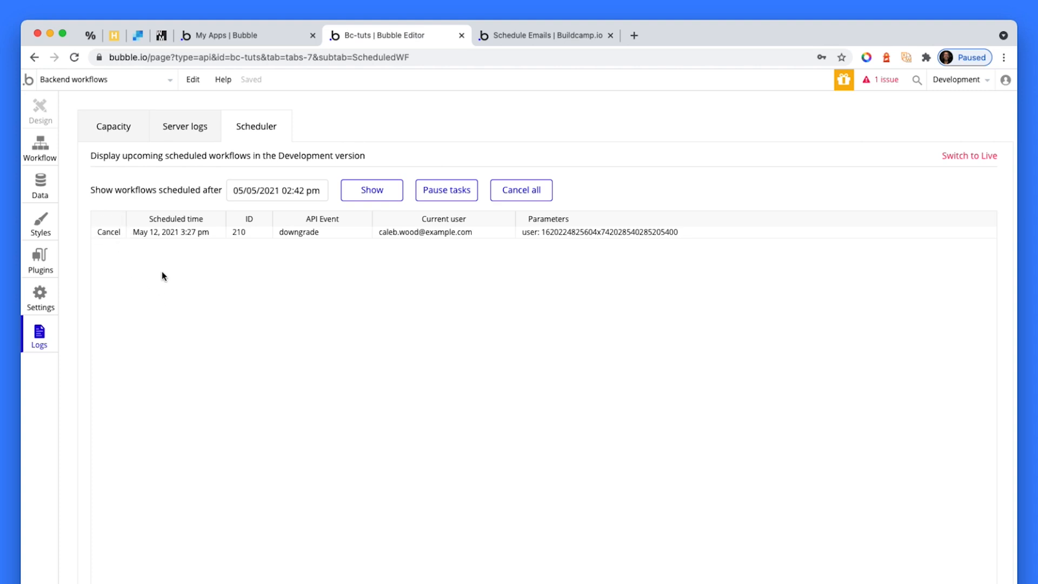
click(108, 232)
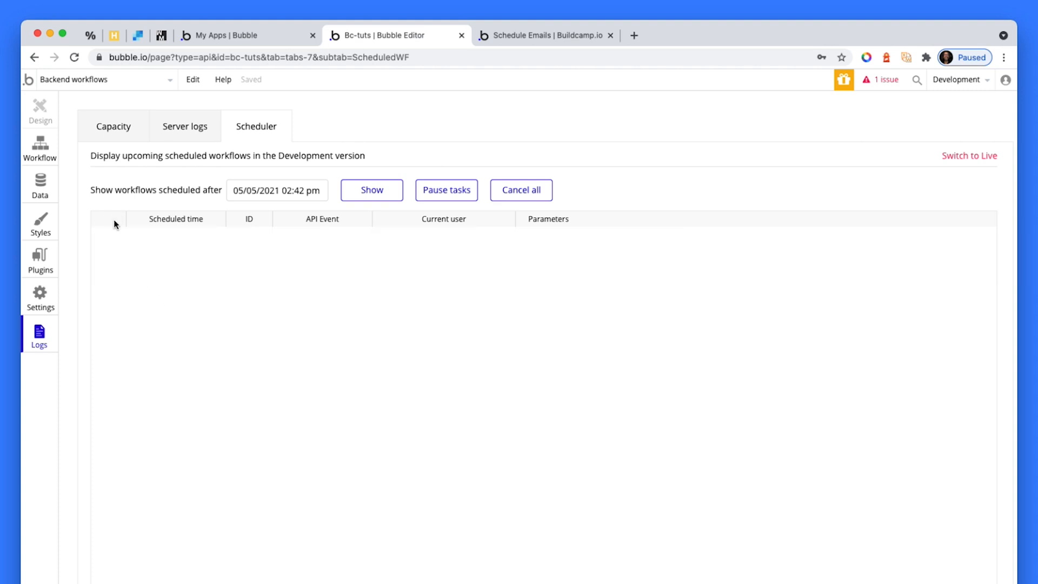